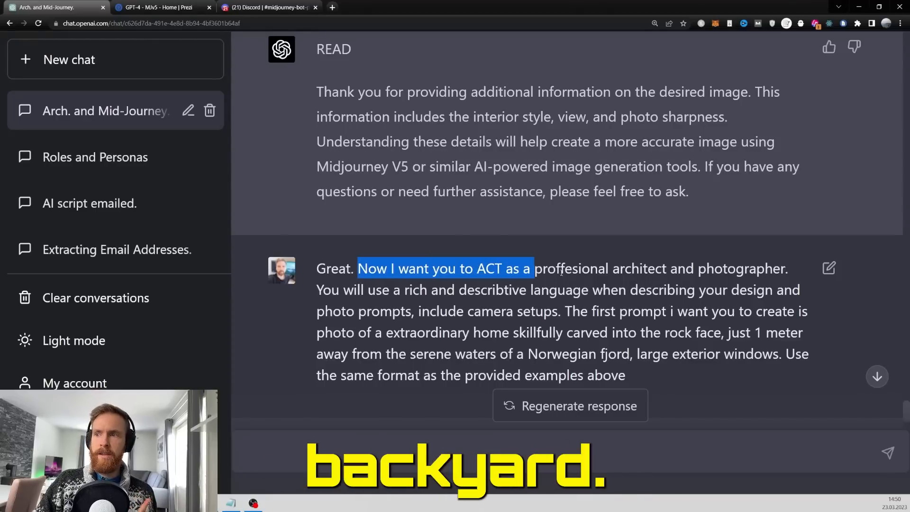
# Scroll the GPT-4 Arch. and Mid-Journey chat through the pasted architecture text to GPT-4's READ reply
pyautogui.click(155, 7)
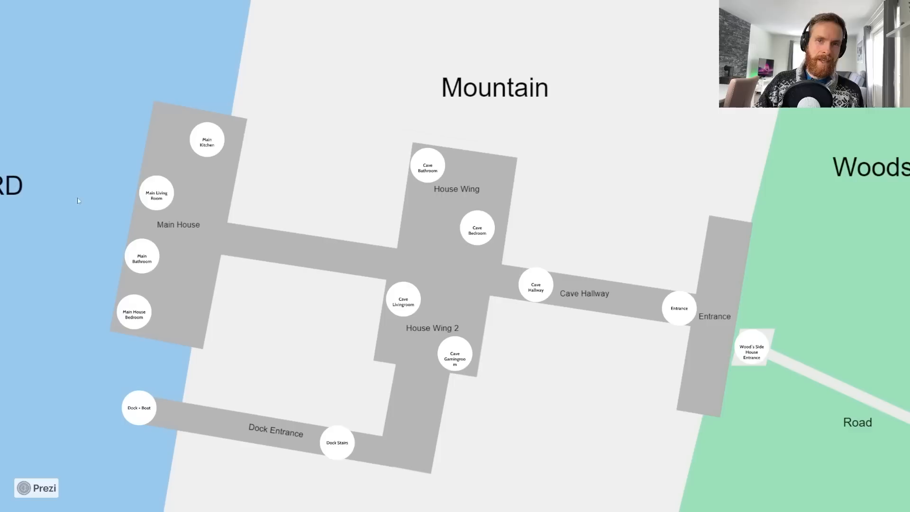
pyautogui.moveTo(346, 55)
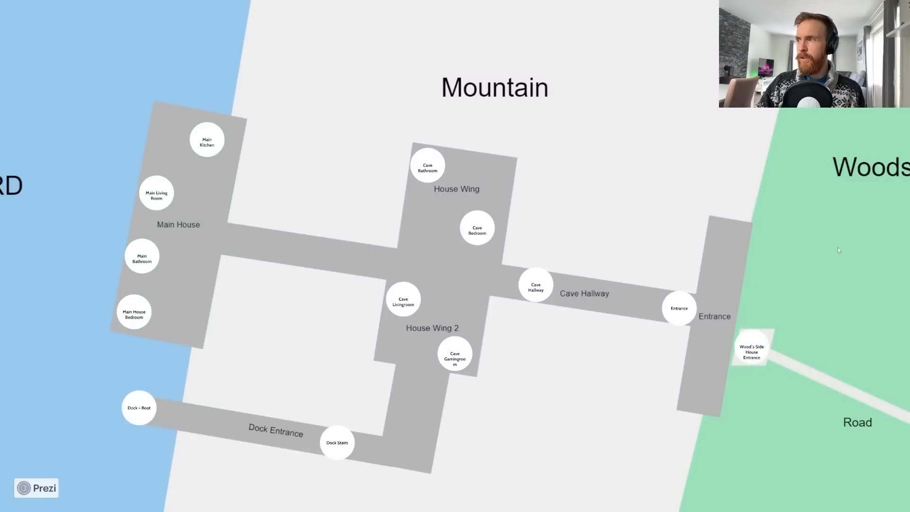
pyautogui.moveTo(795, 285)
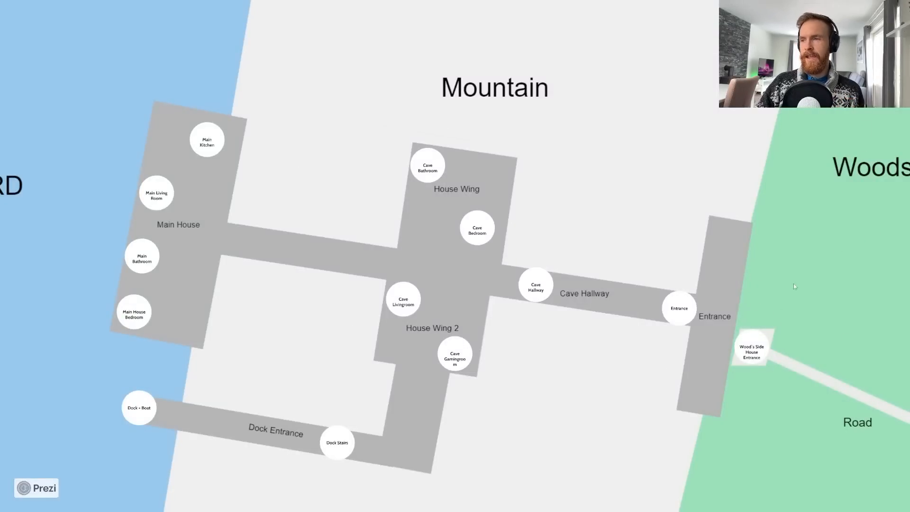
pyautogui.moveTo(821, 284)
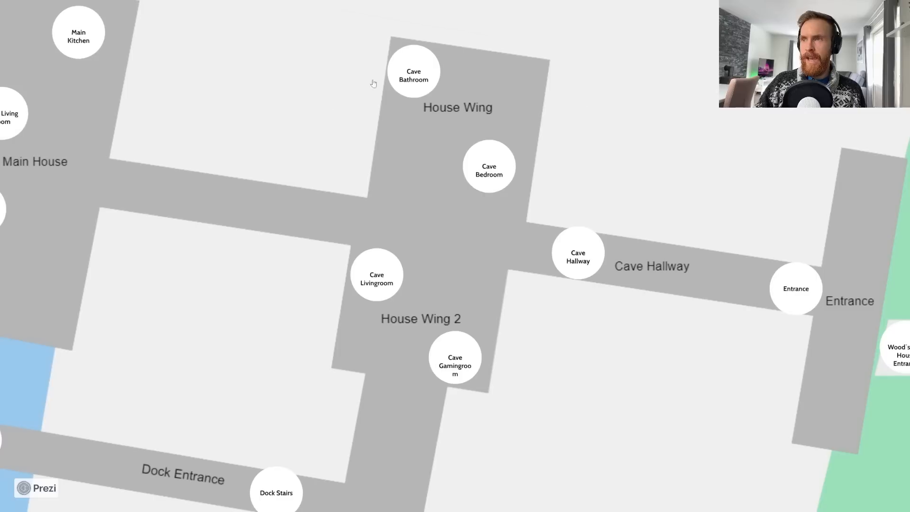
pyautogui.moveTo(414, 81)
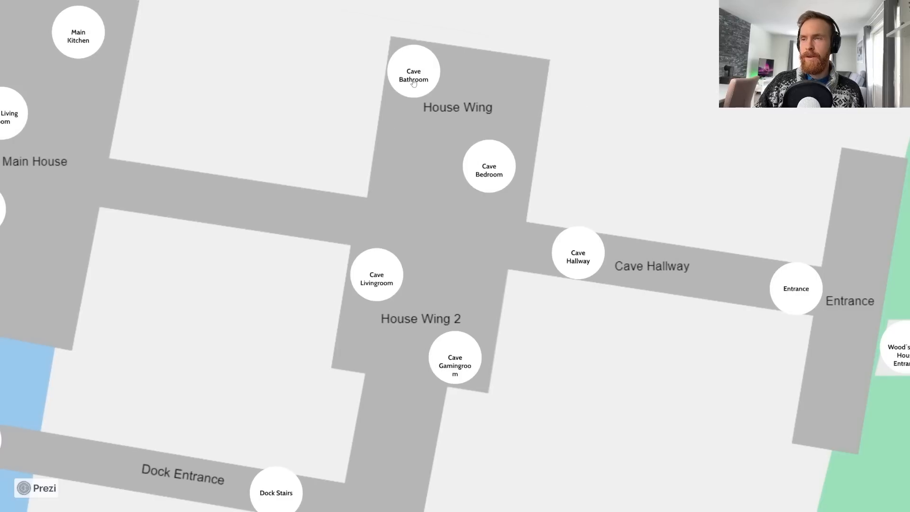
pyautogui.moveTo(472, 352)
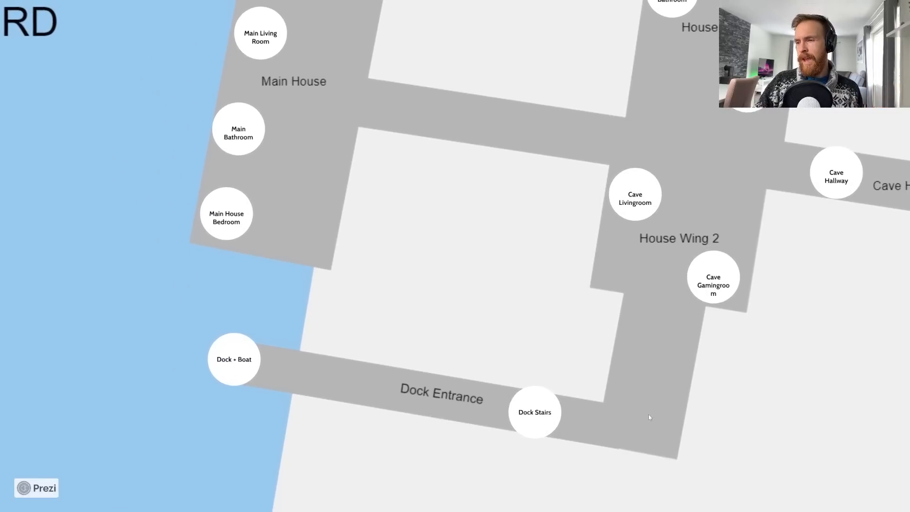
pyautogui.moveTo(629, 435)
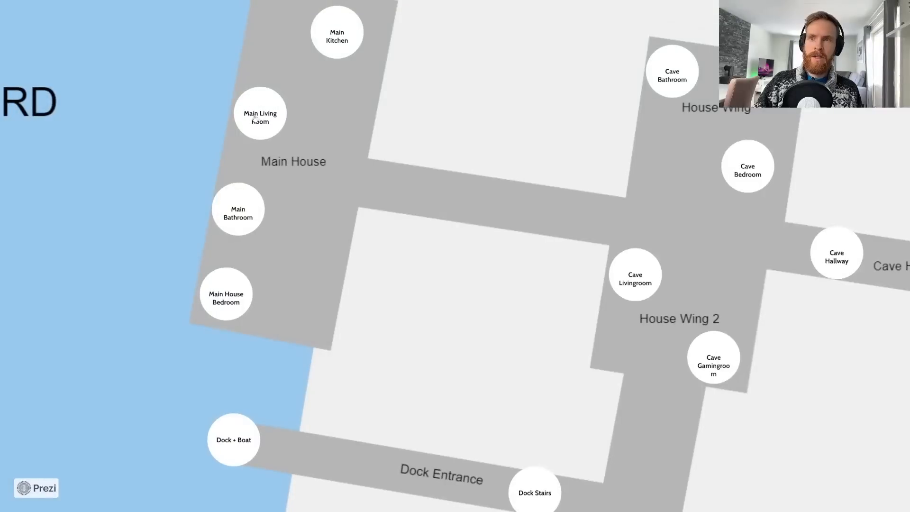
pyautogui.moveTo(426, 295)
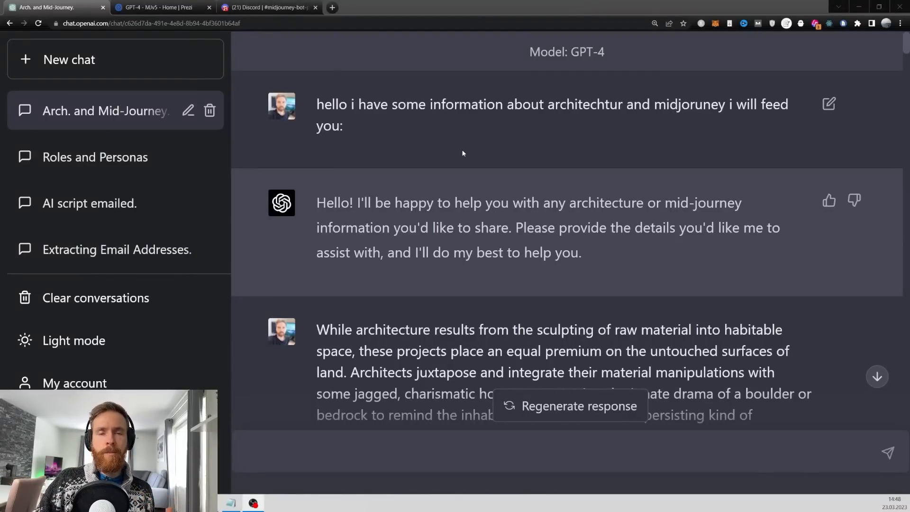
pyautogui.moveTo(477, 128)
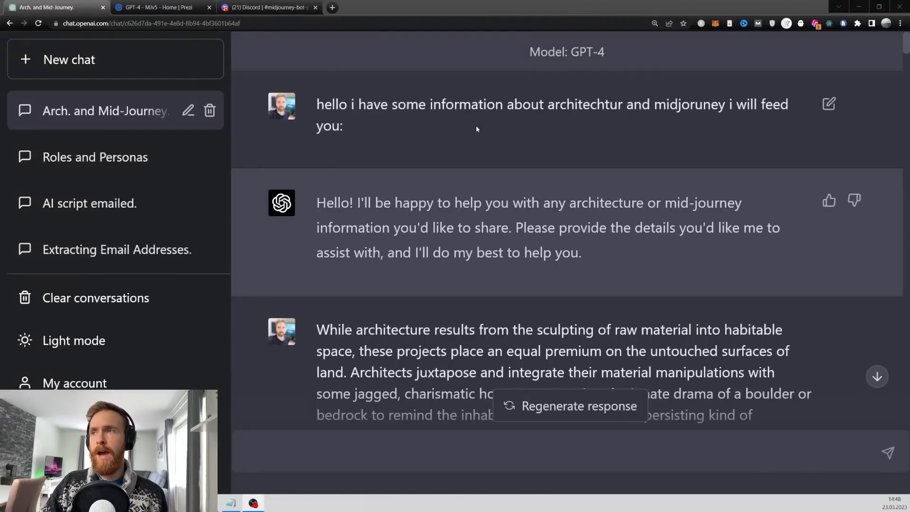
pyautogui.doubleClick(588, 52)
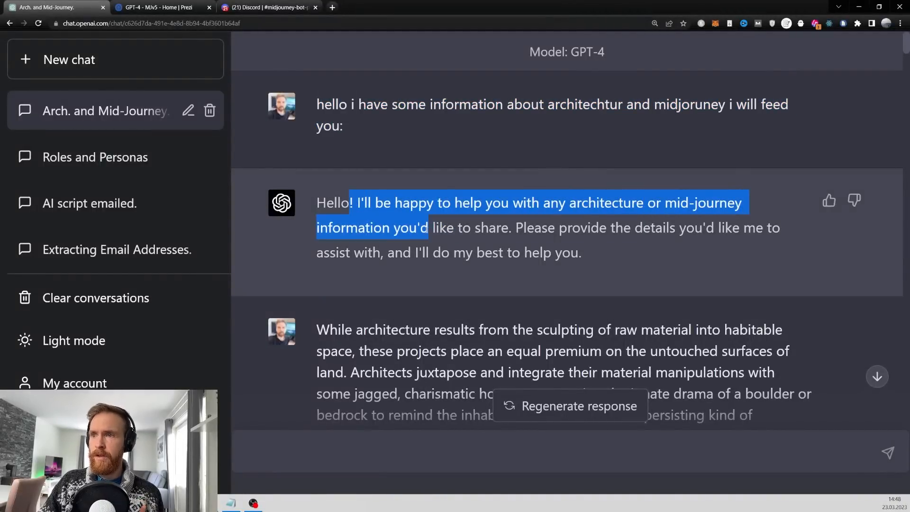
pyautogui.scroll(-3)
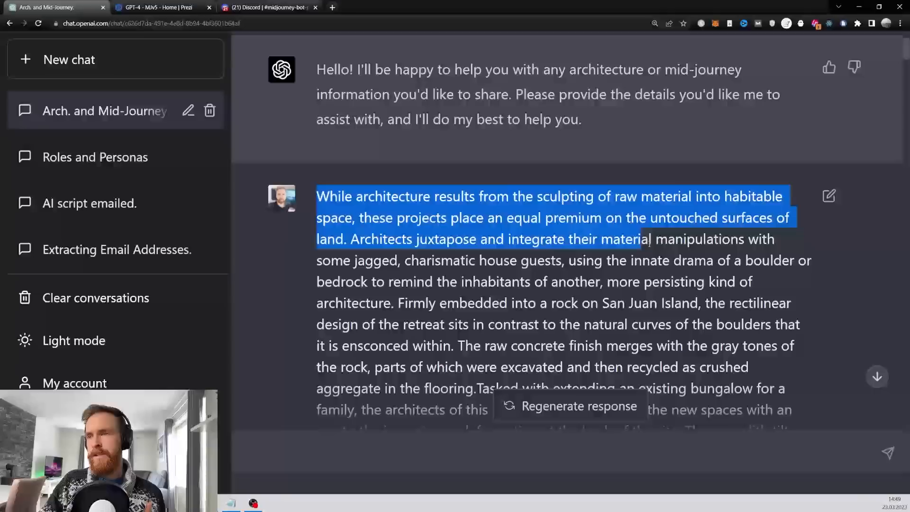
pyautogui.scroll(-3)
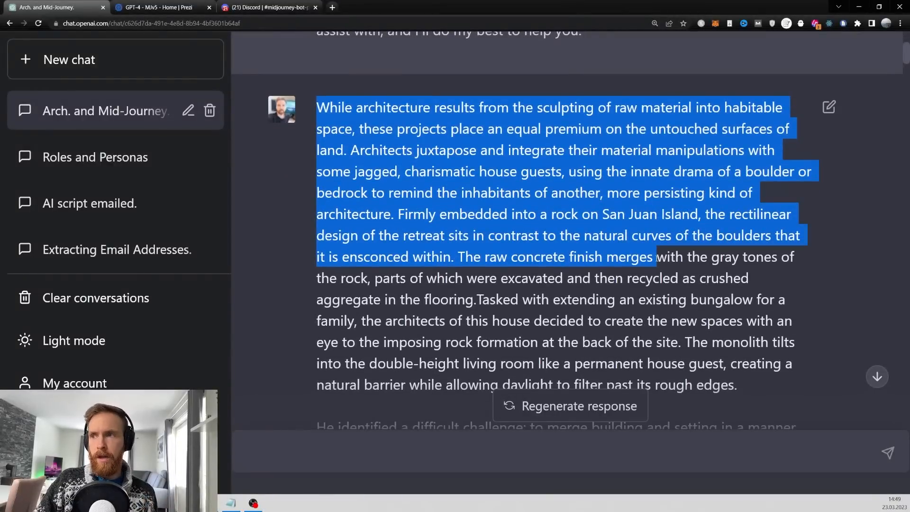
pyautogui.click(499, 235)
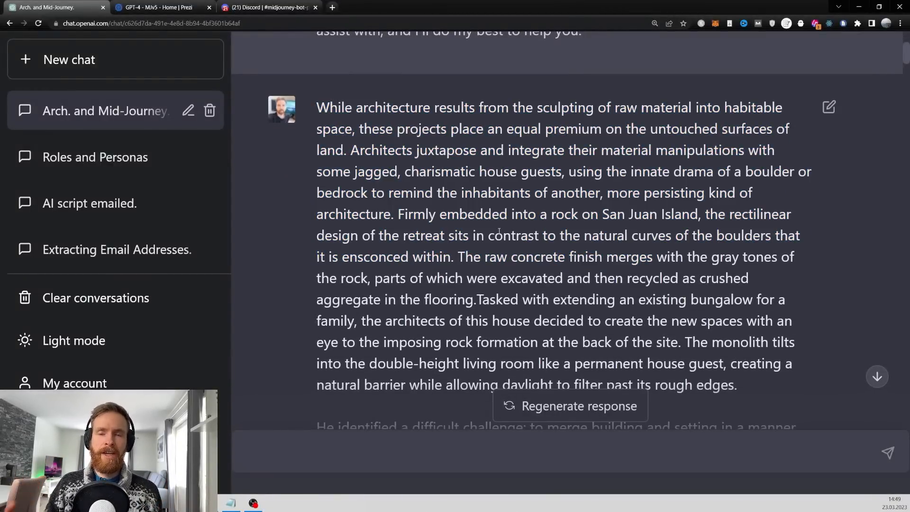
pyautogui.scroll(-3)
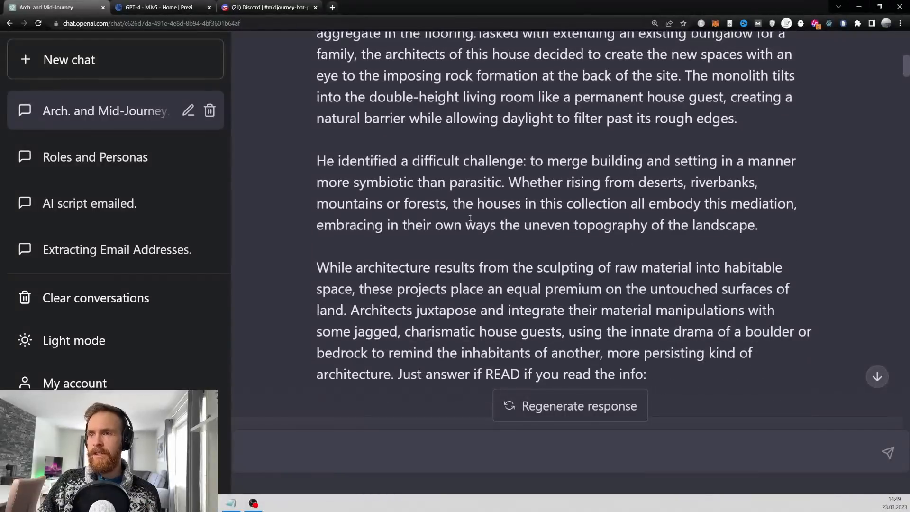
pyautogui.scroll(-3)
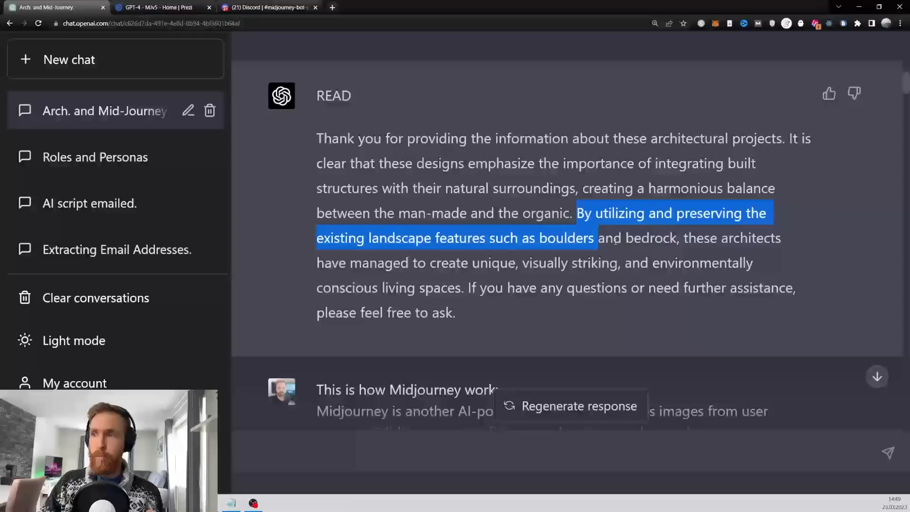
pyautogui.click(511, 263)
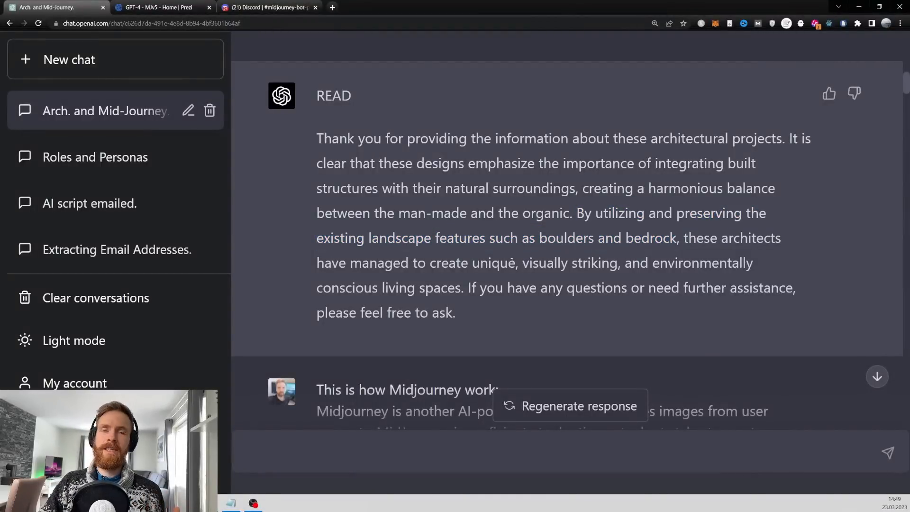
pyautogui.scroll(-3)
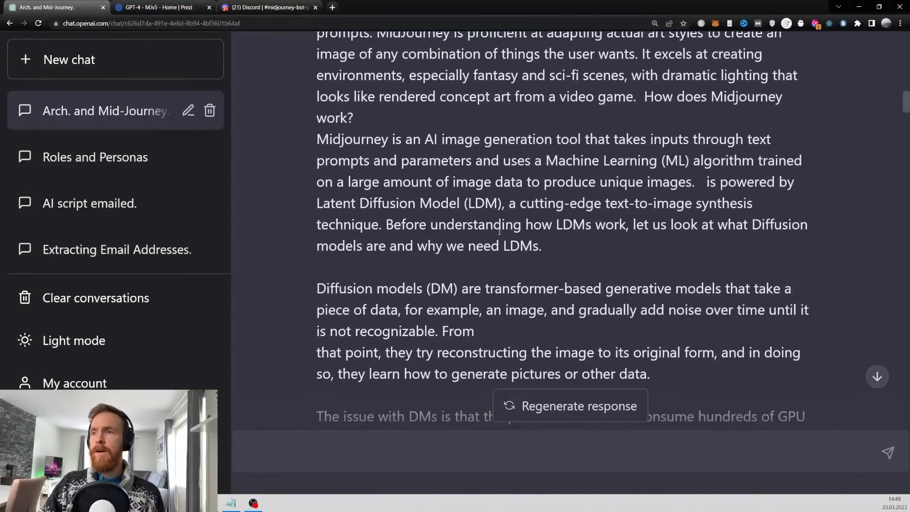
pyautogui.scroll(-3)
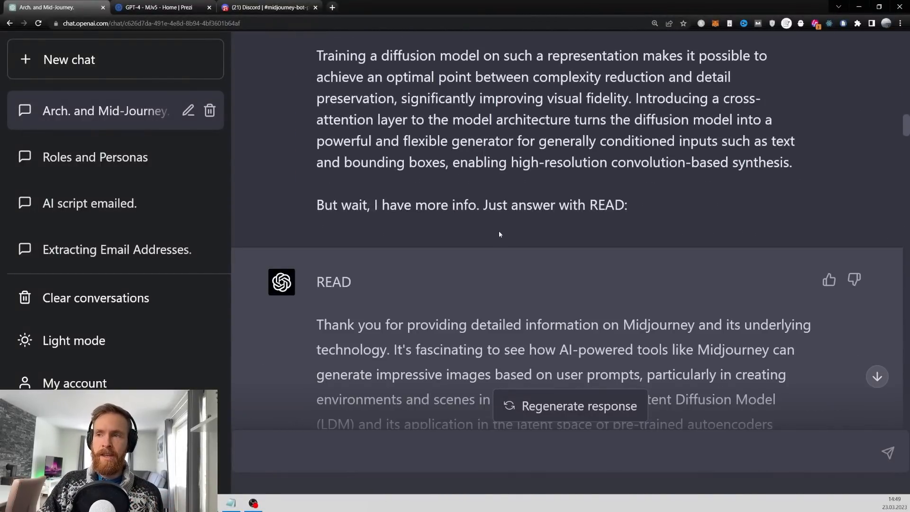
pyautogui.scroll(3)
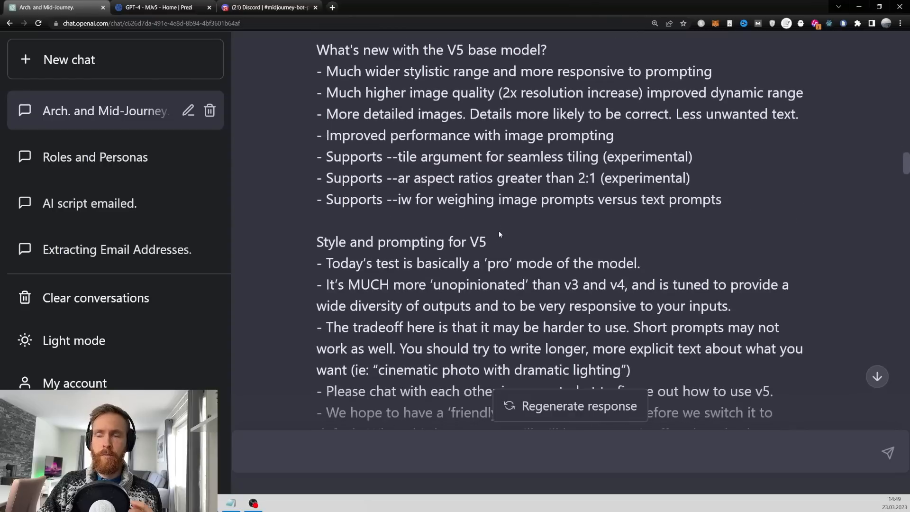
pyautogui.scroll(-3)
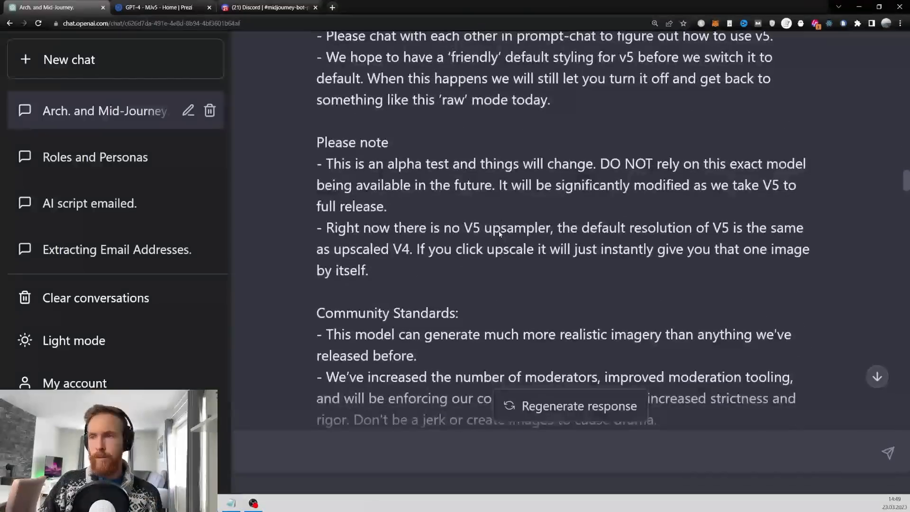
pyautogui.scroll(-3)
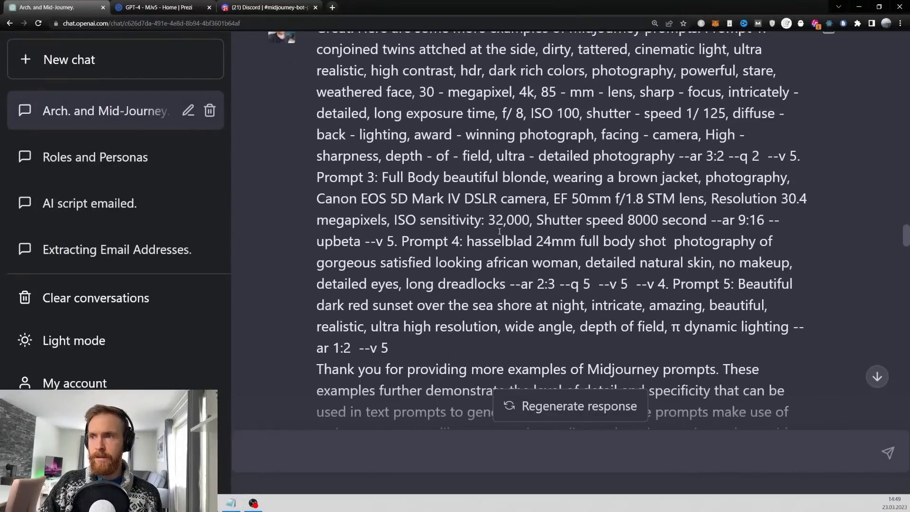
pyautogui.scroll(3)
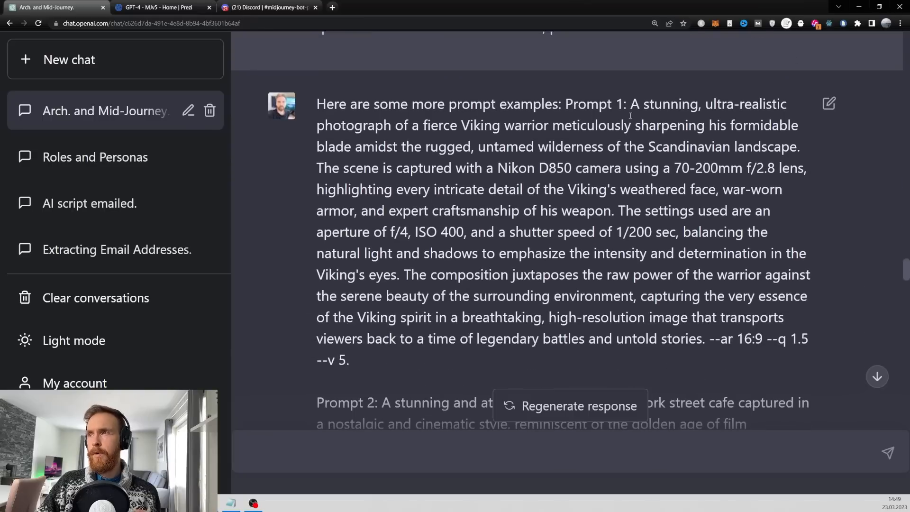
pyautogui.moveTo(395, 321)
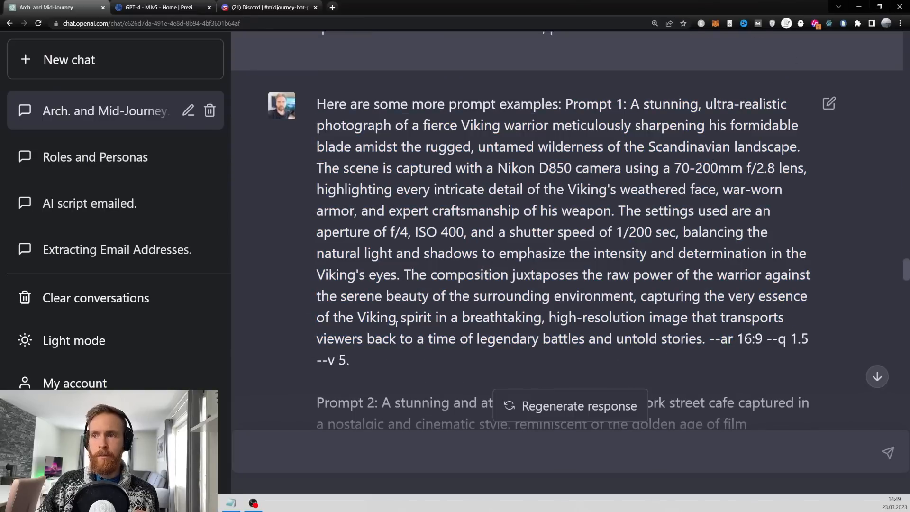
pyautogui.scroll(-3)
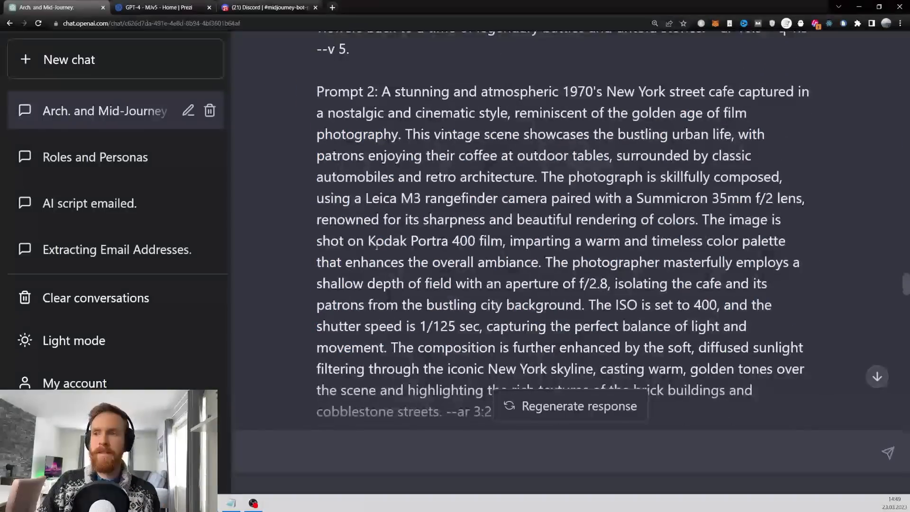
pyautogui.scroll(-3)
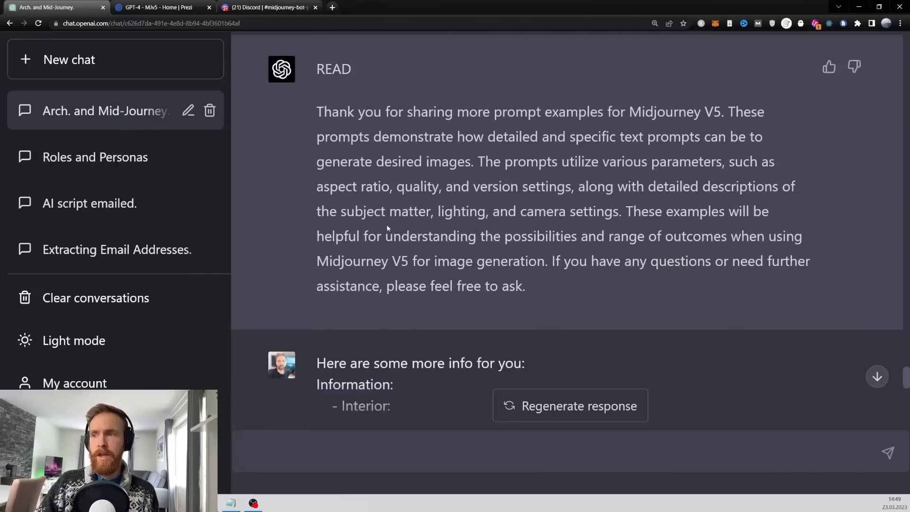
pyautogui.scroll(3)
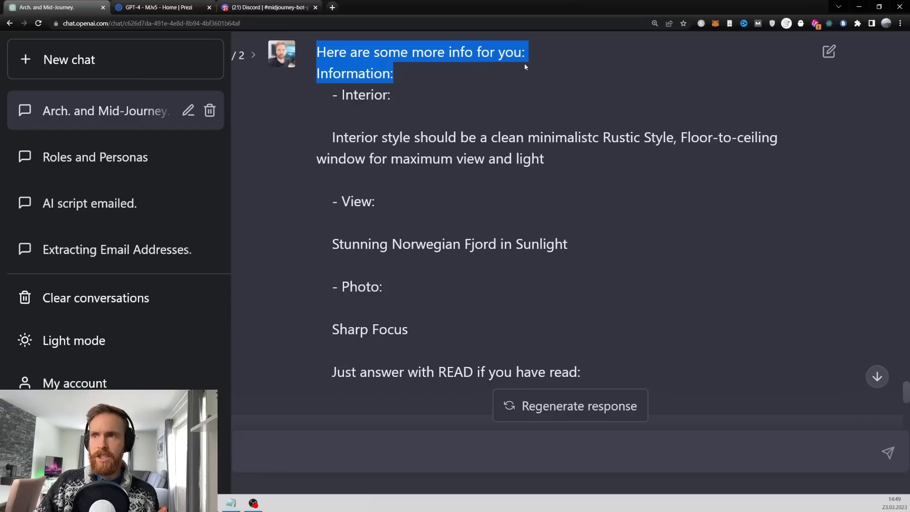
pyautogui.click(505, 90)
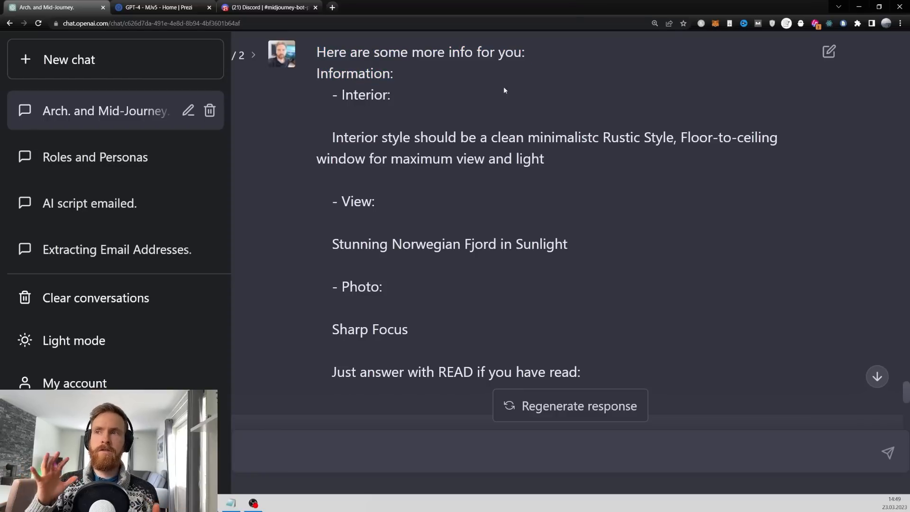
pyautogui.doubleClick(360, 95)
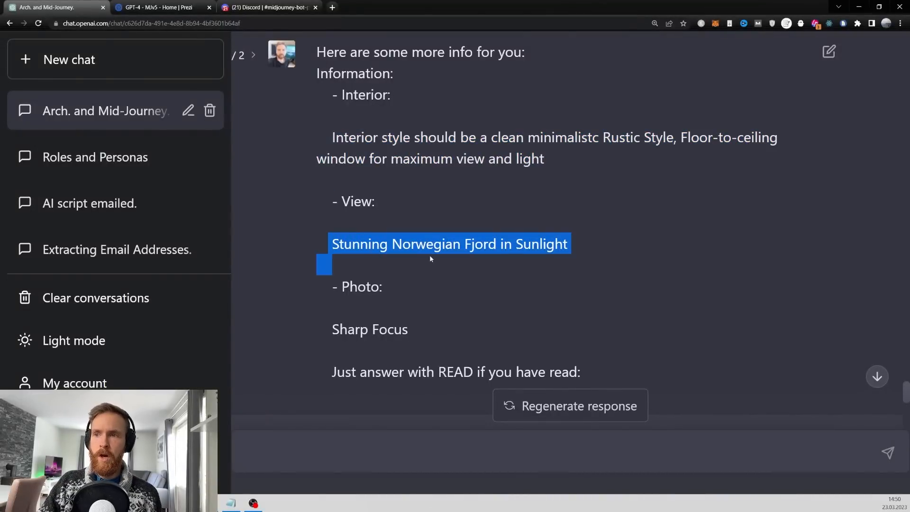
pyautogui.click(600, 248)
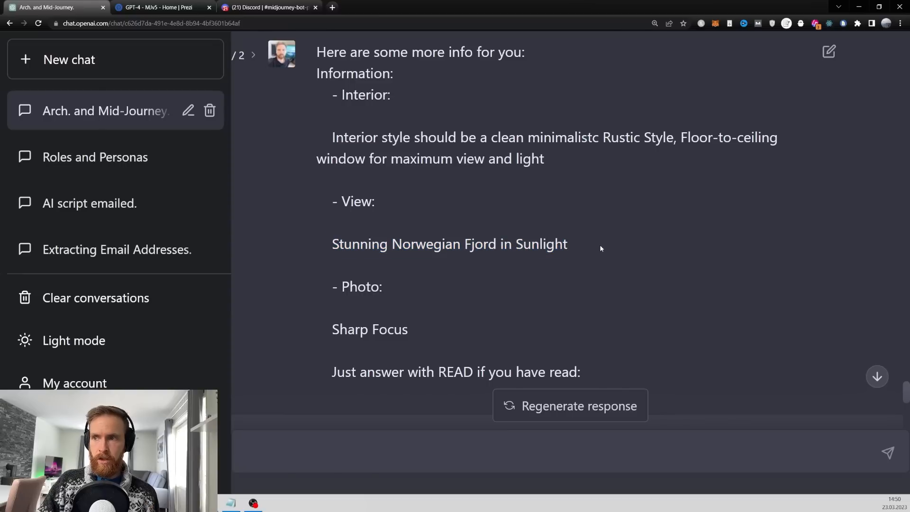
pyautogui.moveTo(338, 299)
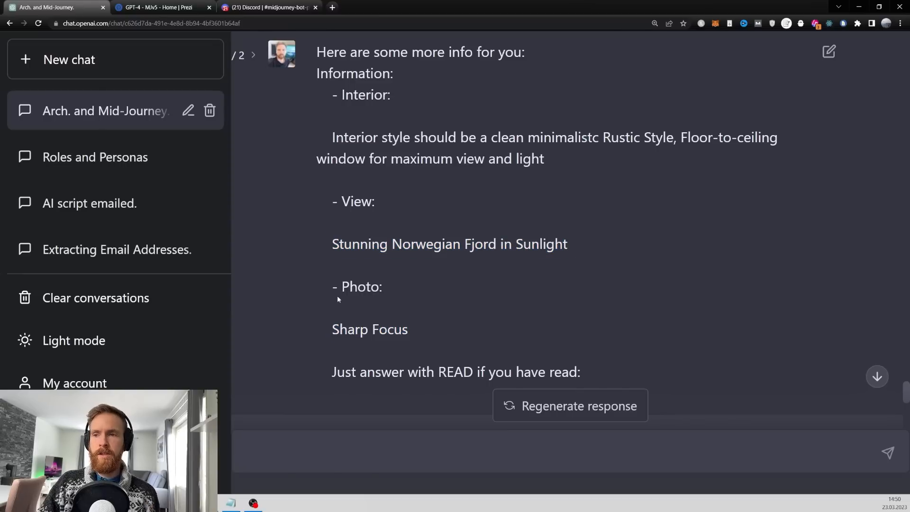
pyautogui.moveTo(440, 326)
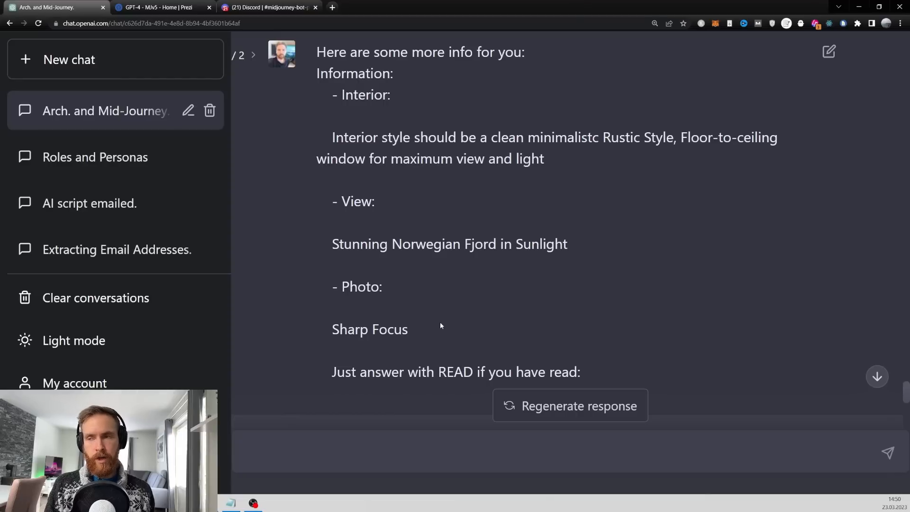
pyautogui.moveTo(461, 273)
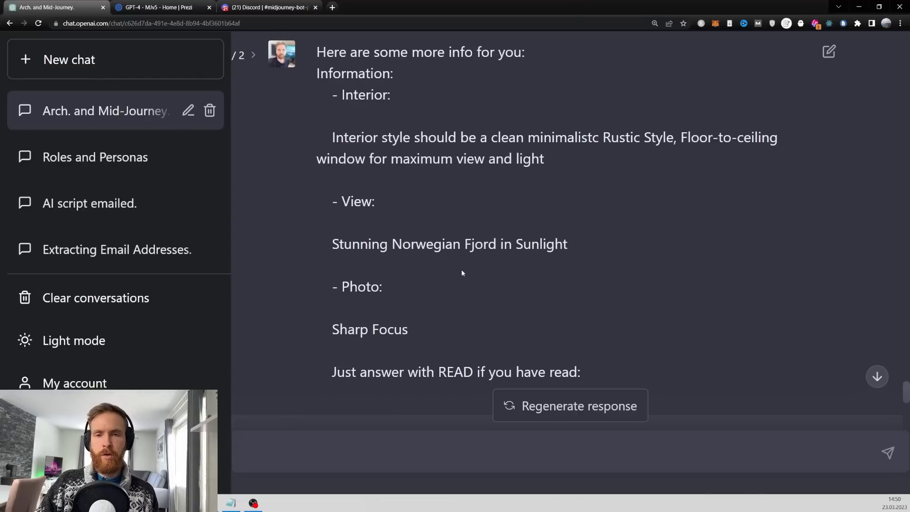
pyautogui.scroll(-3)
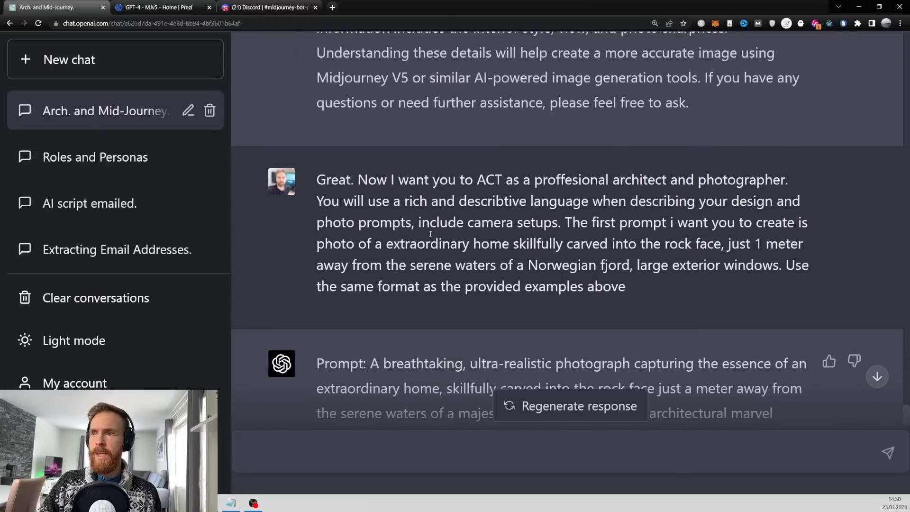
pyautogui.scroll(3)
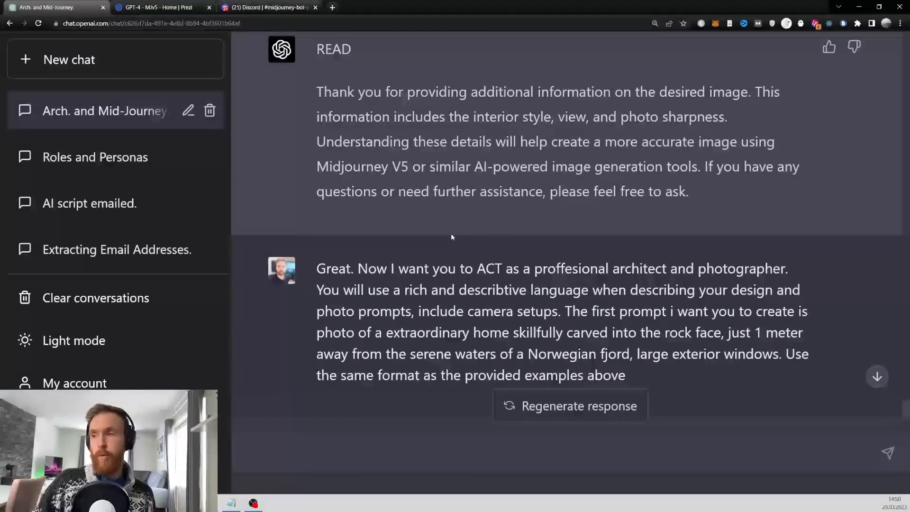
pyautogui.moveTo(363, 261)
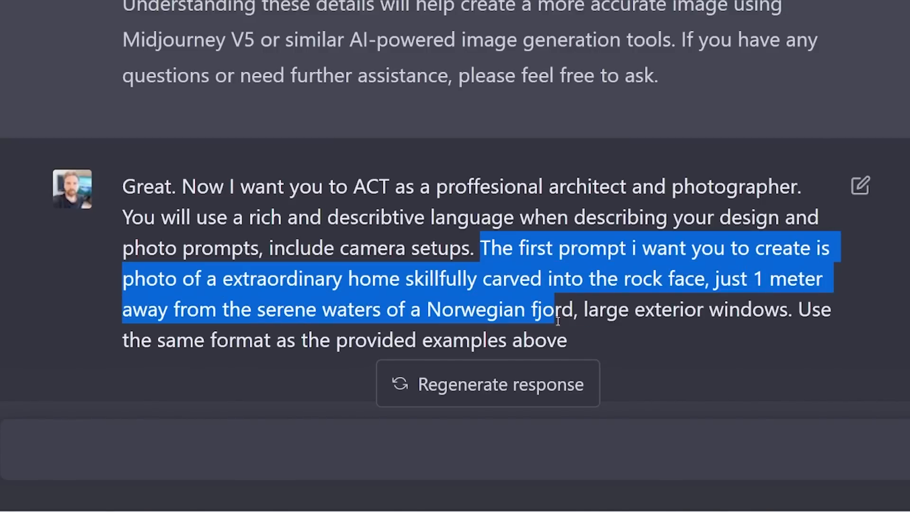
pyautogui.doubleClick(606, 310)
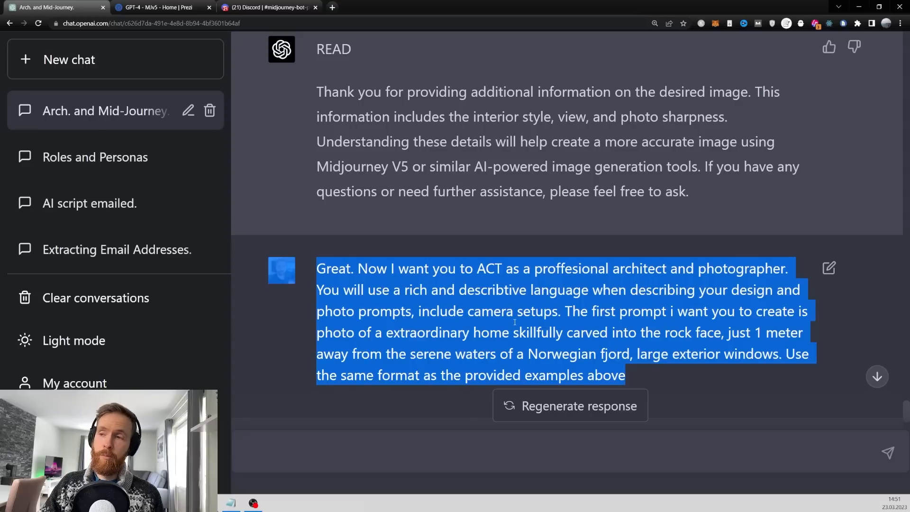
pyautogui.scroll(-3)
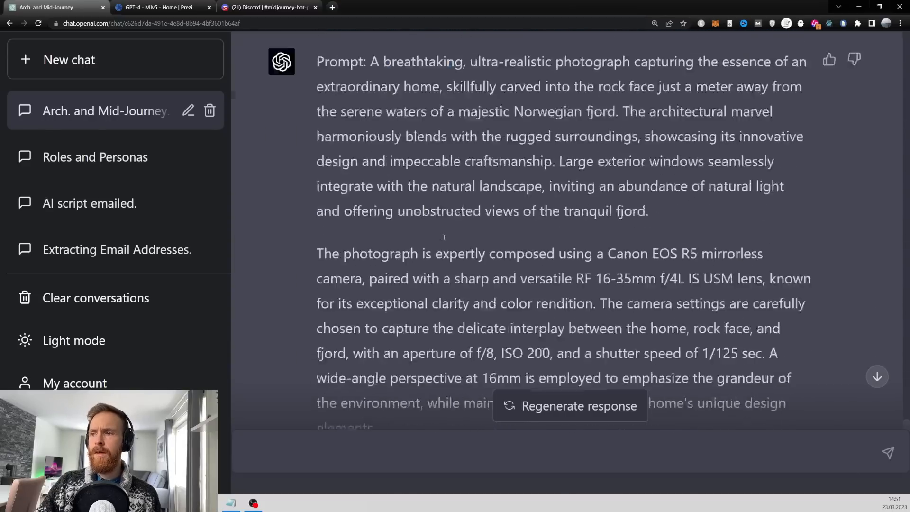
pyautogui.scroll(-3)
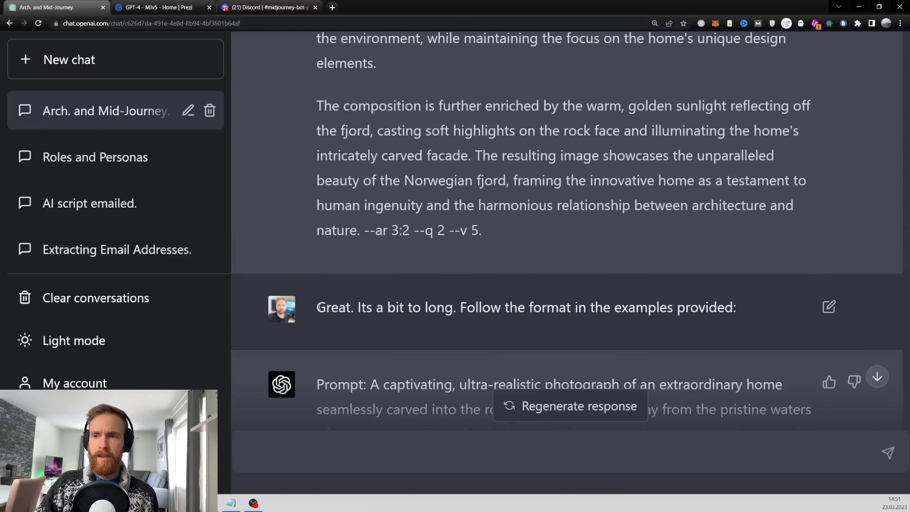
# Select the shortened fjord cliff-home photo prompt following 'Prompt:' for copying into Discord
pyautogui.doubleClick(477, 307)
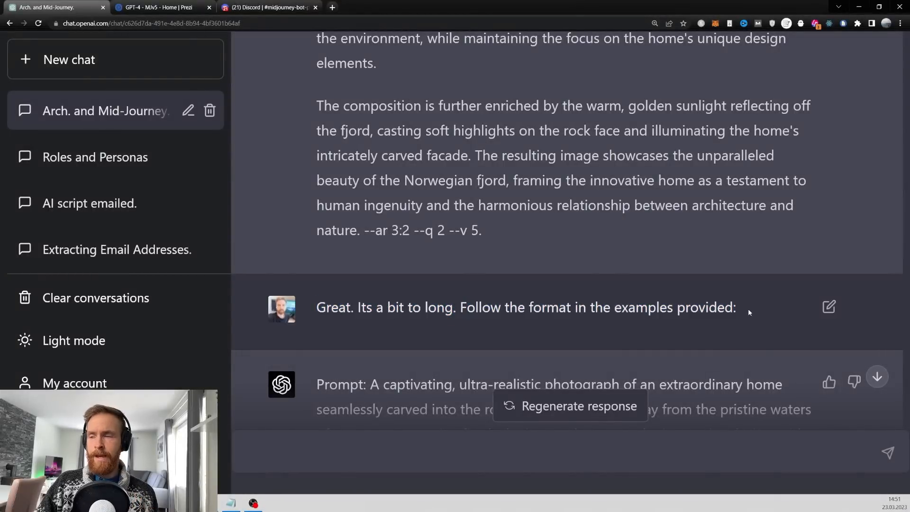
pyautogui.scroll(-3)
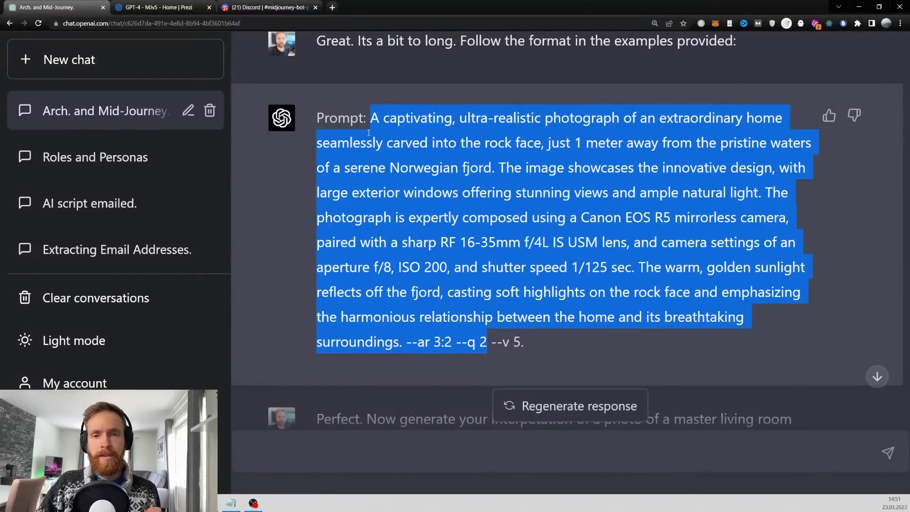
pyautogui.click(267, 7)
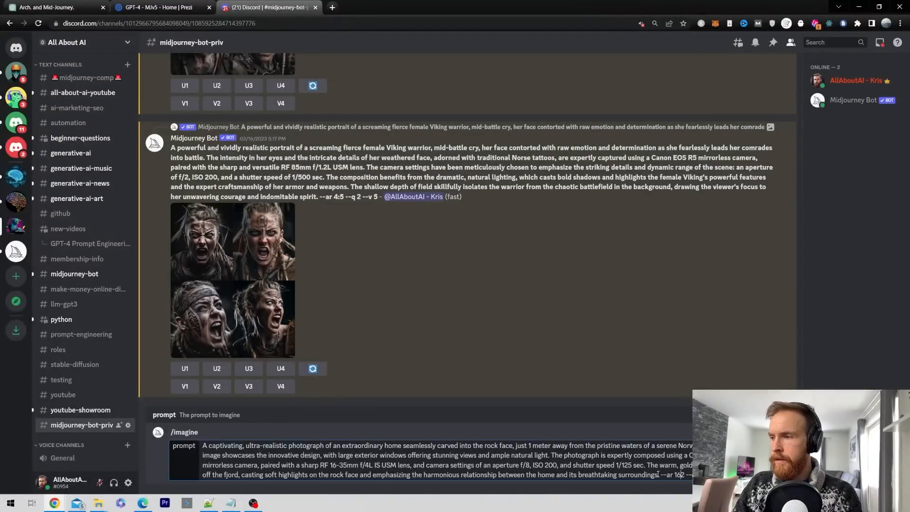
# Finish the /imagine aspect-ratio parameter with ':9' so Midjourney renders the fjord cliff home
pyautogui.write(':9')
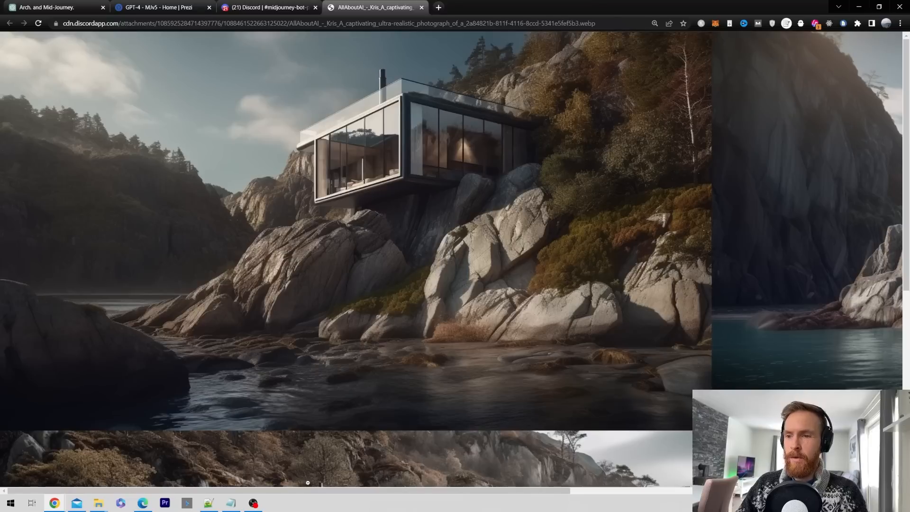
# Look over the full-size cliff-house renders, then return to ChatGPT's master living room request
pyautogui.scroll(-3)
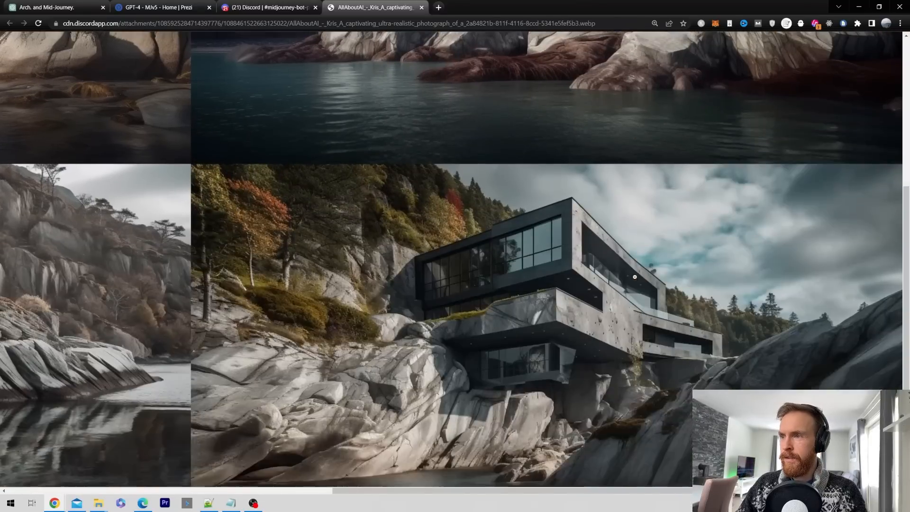
pyautogui.scroll(-3)
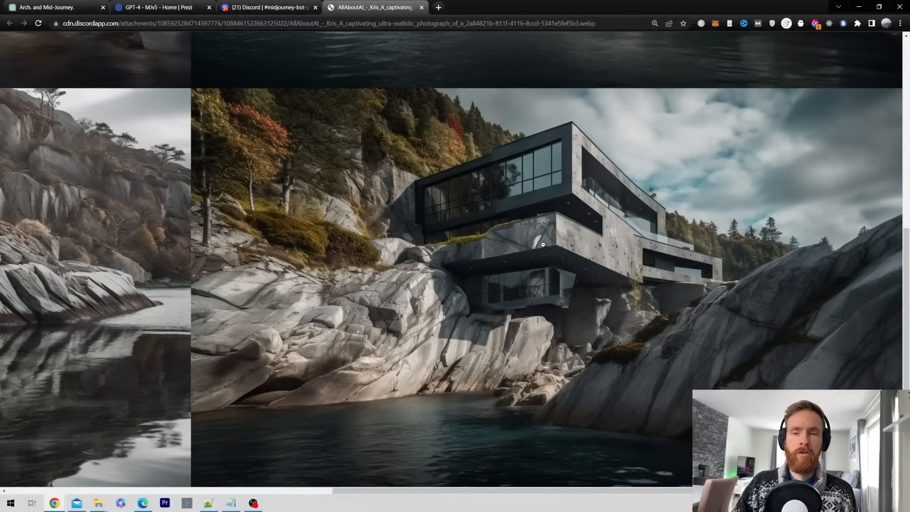
pyautogui.click(52, 7)
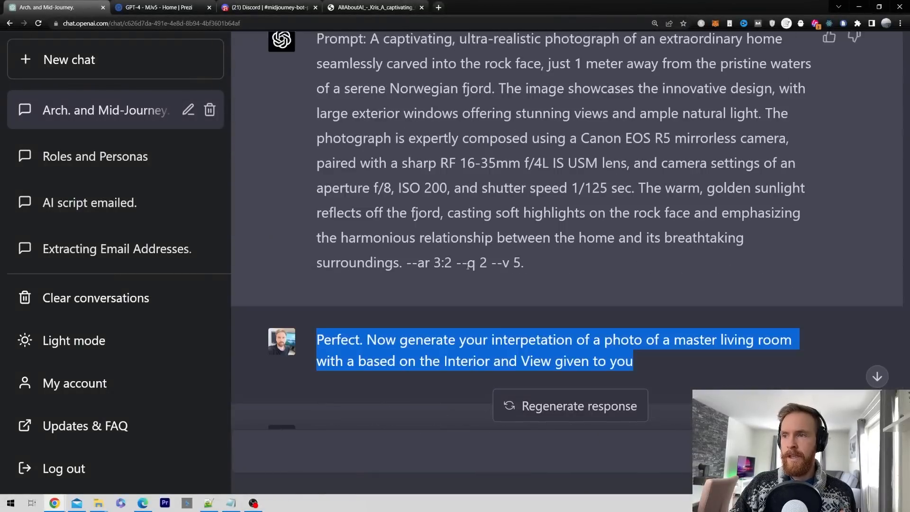
# Select the whole master living room prompt text after 'Prompt:' for copying
pyautogui.scroll(-3)
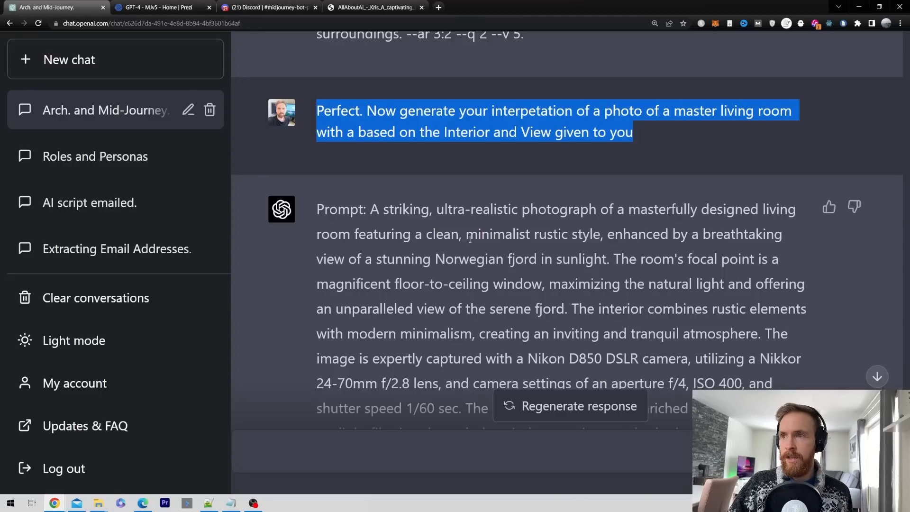
pyautogui.doubleClick(533, 233)
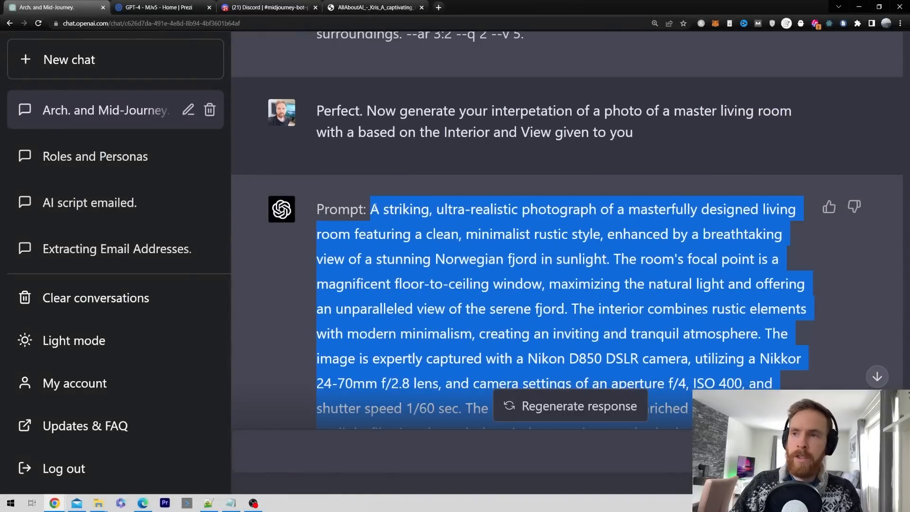
pyautogui.click(267, 7)
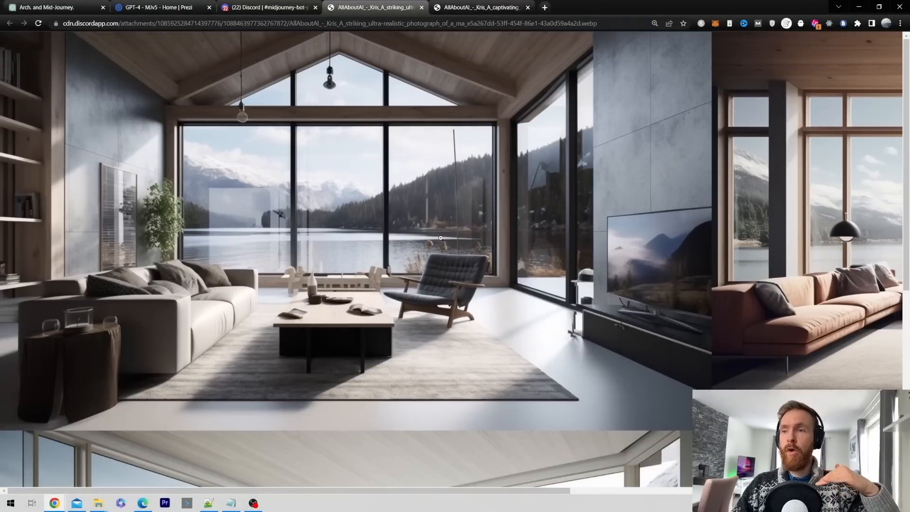
pyautogui.scroll(-3)
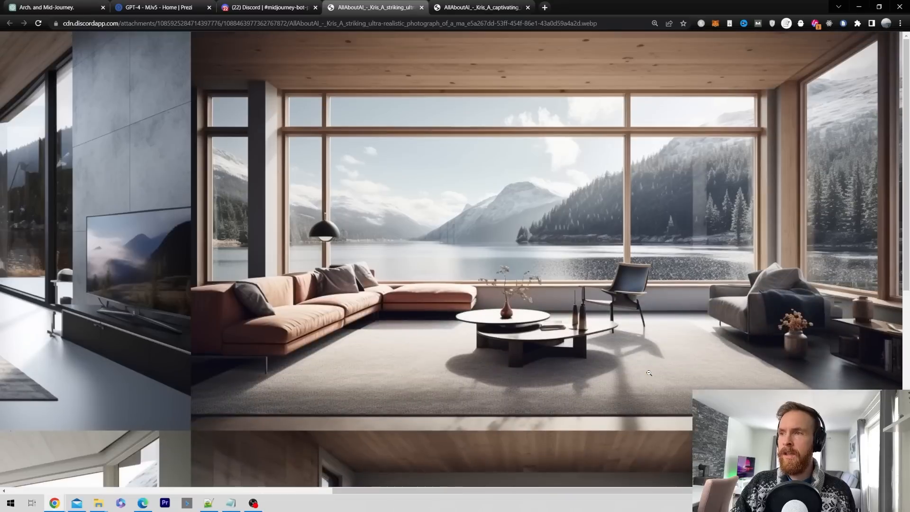
pyautogui.moveTo(426, 233)
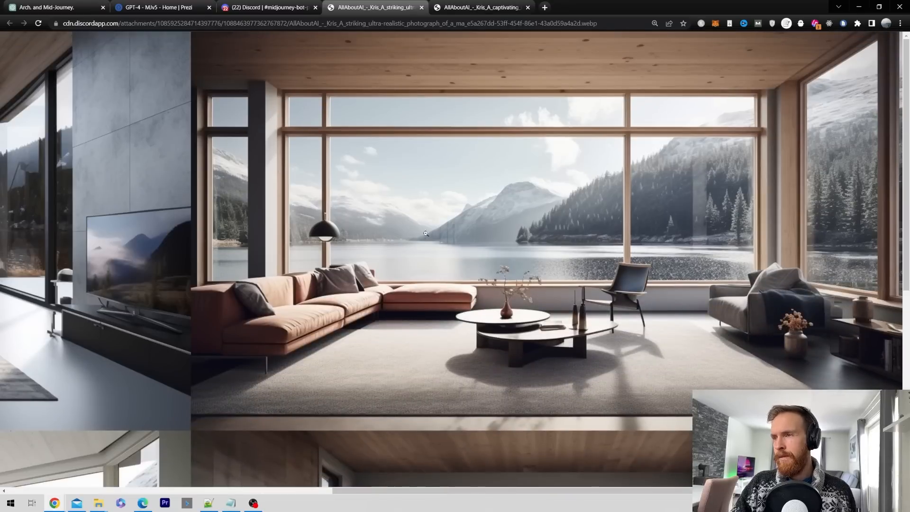
pyautogui.moveTo(684, 70)
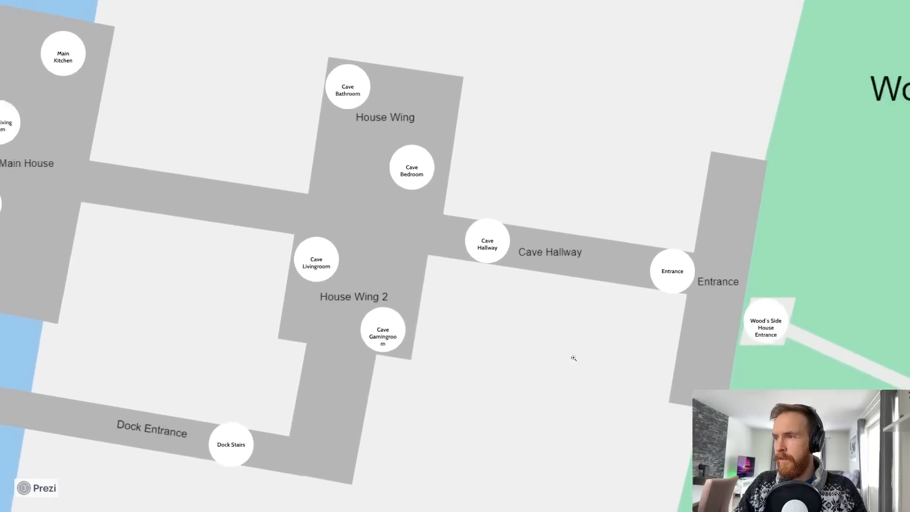
# Present the Prezi floor plan showing the cave wing rooms, hallway, entrance and dock stairs
pyautogui.click(672, 271)
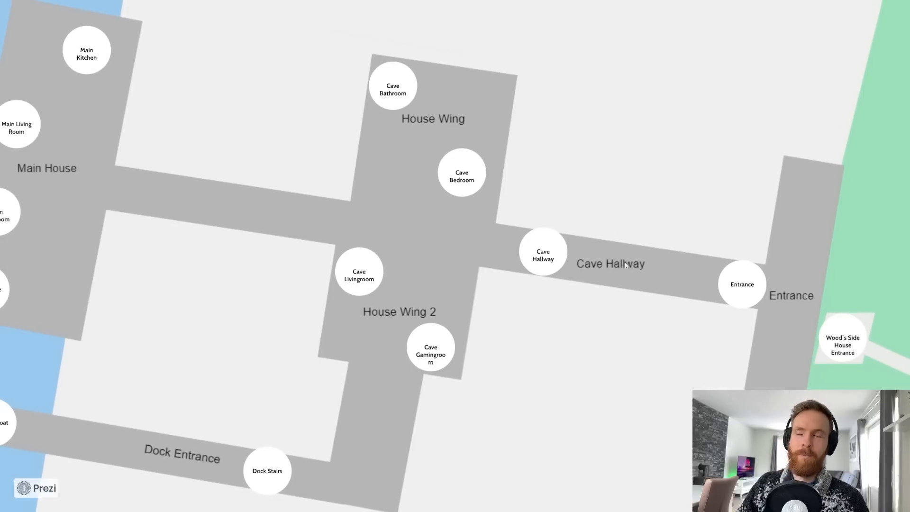
pyautogui.moveTo(626, 265)
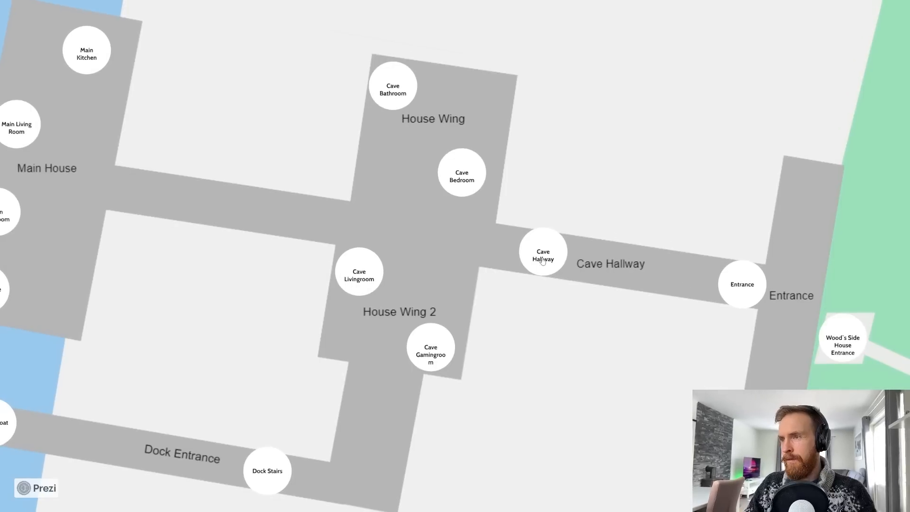
pyautogui.click(543, 252)
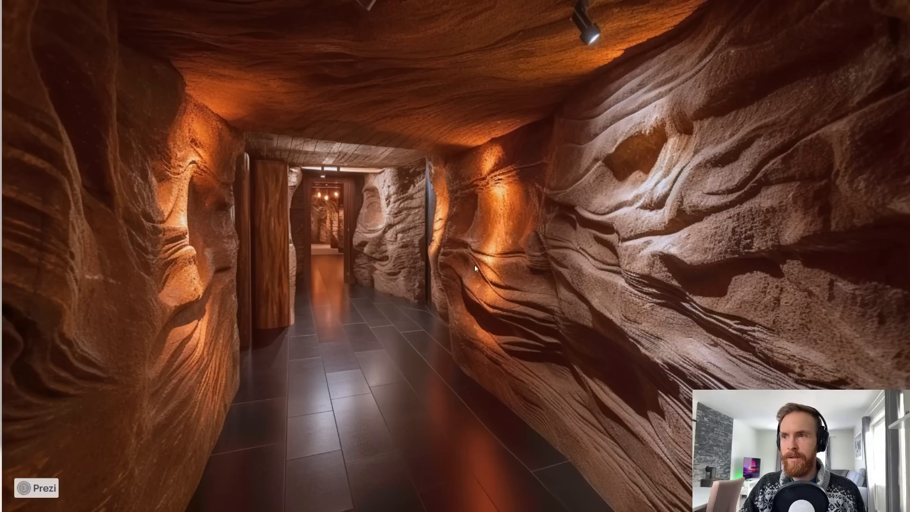
pyautogui.moveTo(354, 237)
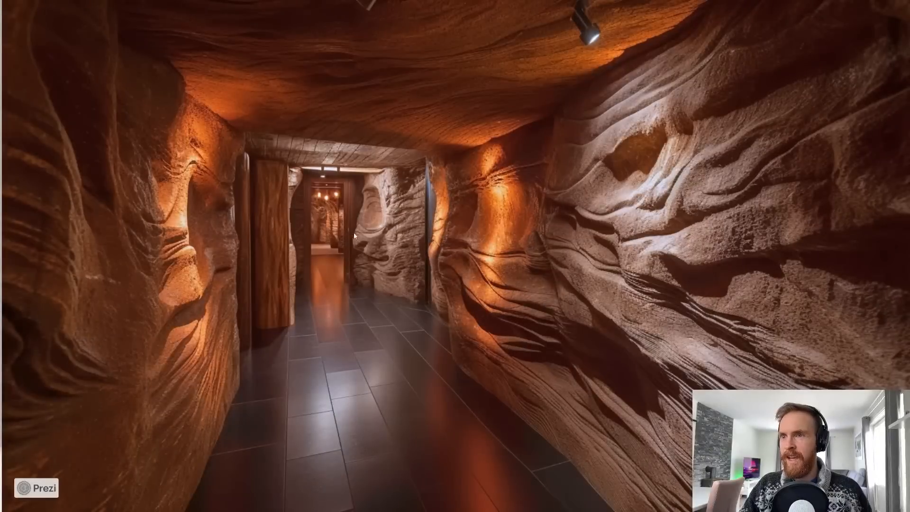
pyautogui.moveTo(396, 343)
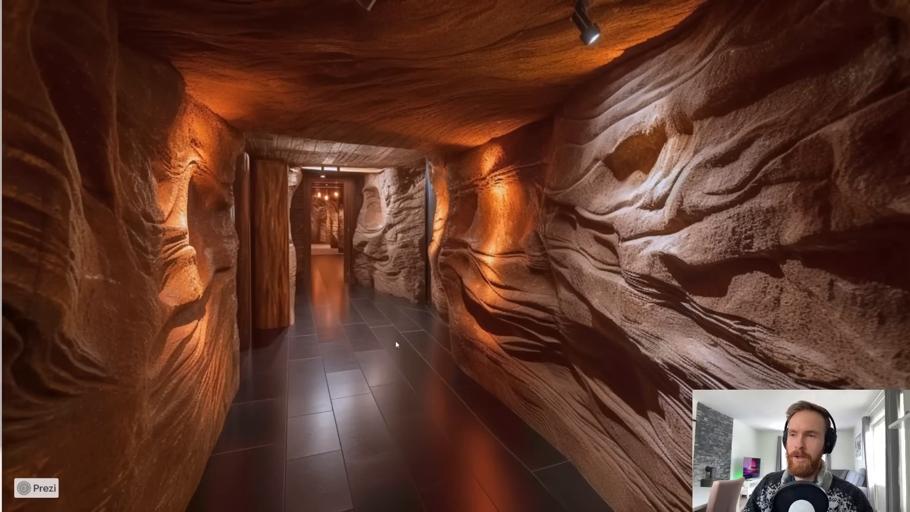
pyautogui.moveTo(387, 303)
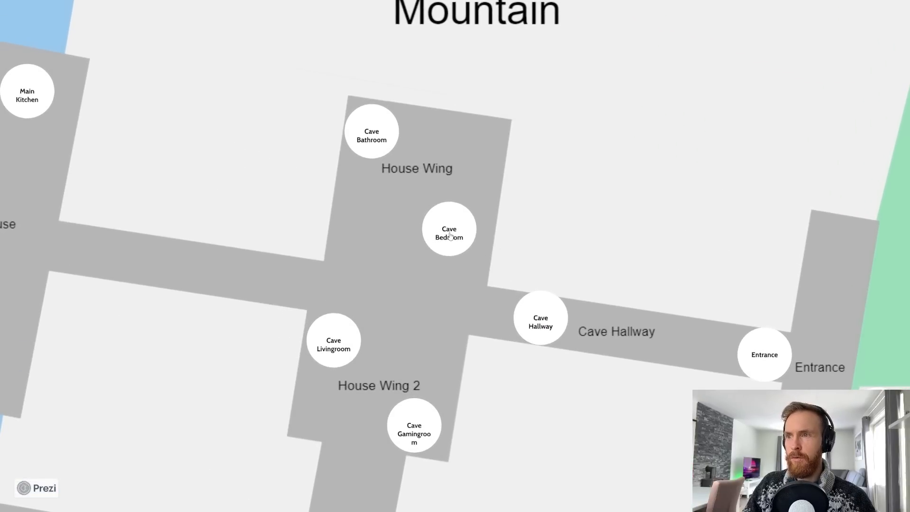
# Open the Cave Bedroom stop before zooming into House Wing 2
pyautogui.click(449, 232)
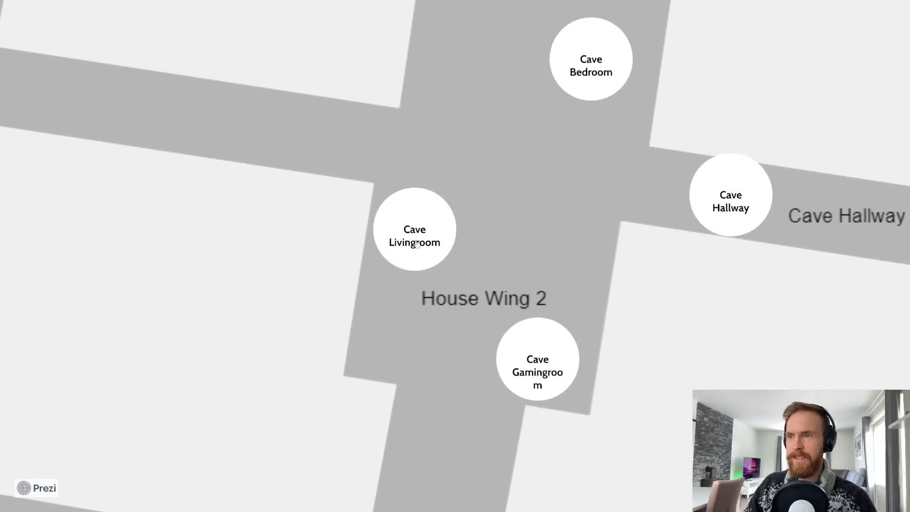
# Open the Cave Livingroom stop showing the plant-draped cave lounge render
pyautogui.click(415, 228)
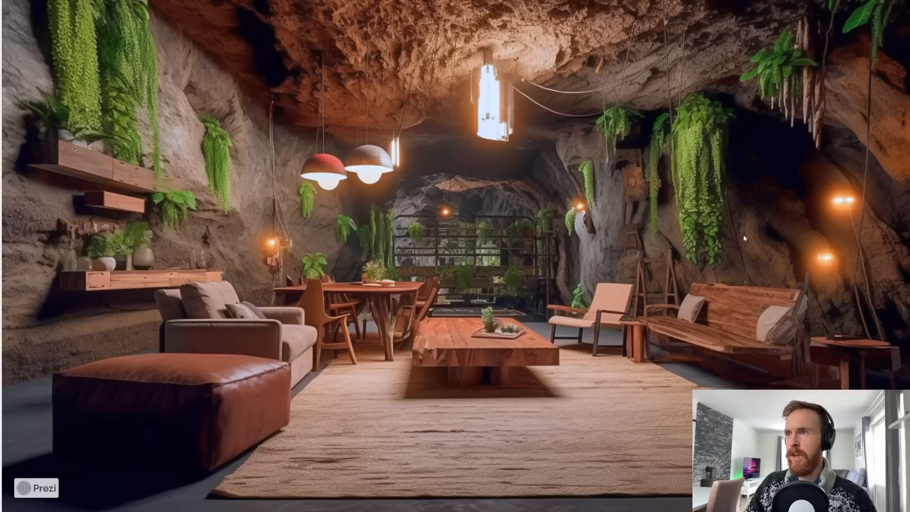
pyautogui.moveTo(601, 248)
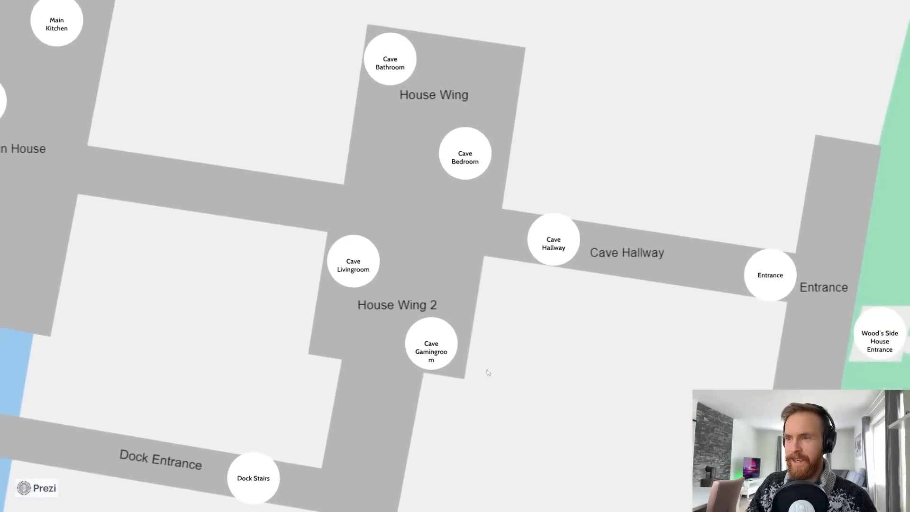
# Open the Cave Gamingroom stop showing the neon-lit cave gaming room render
pyautogui.click(431, 343)
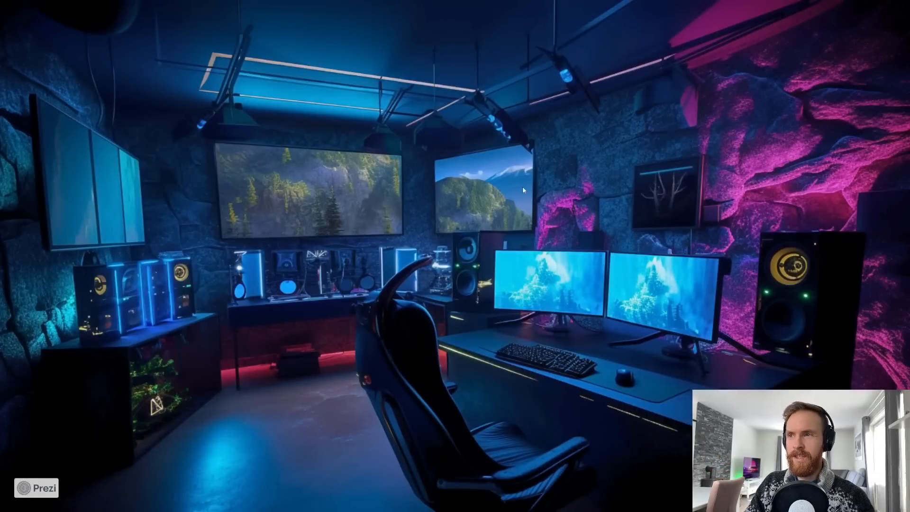
pyautogui.moveTo(571, 328)
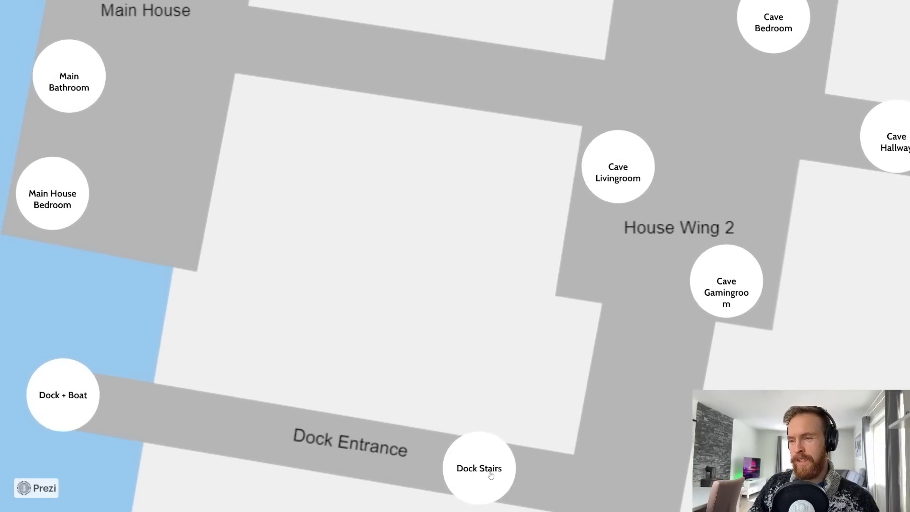
# View the Dock Stairs timber stairway picture, then the Dock + Boat wooden dock render
pyautogui.click(479, 468)
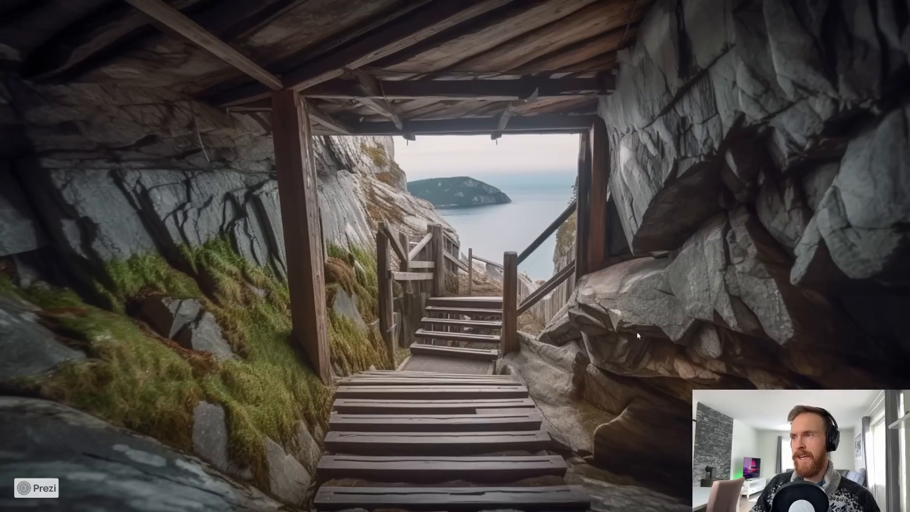
pyautogui.moveTo(321, 210)
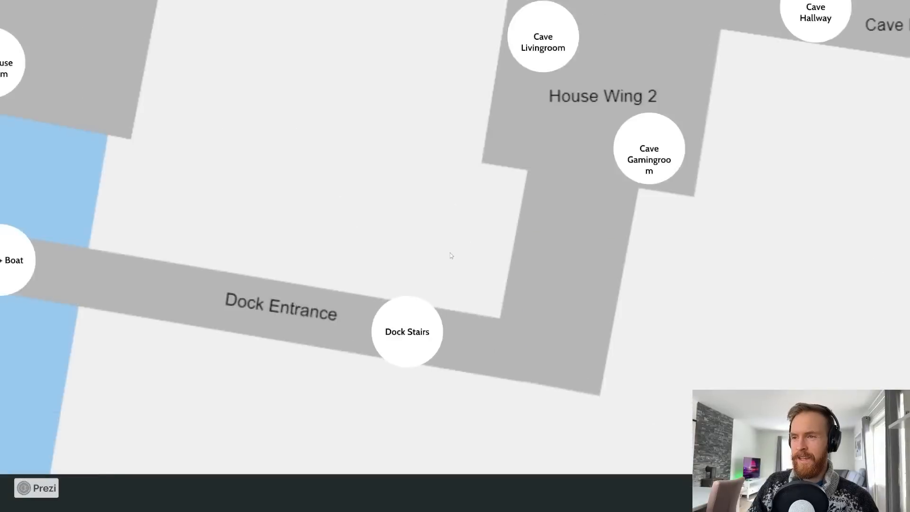
pyautogui.click(407, 331)
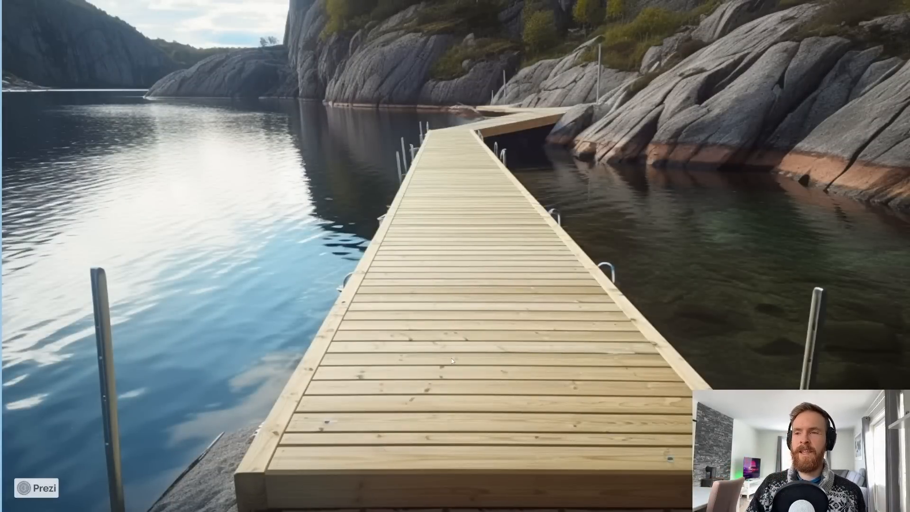
pyautogui.moveTo(231, 200)
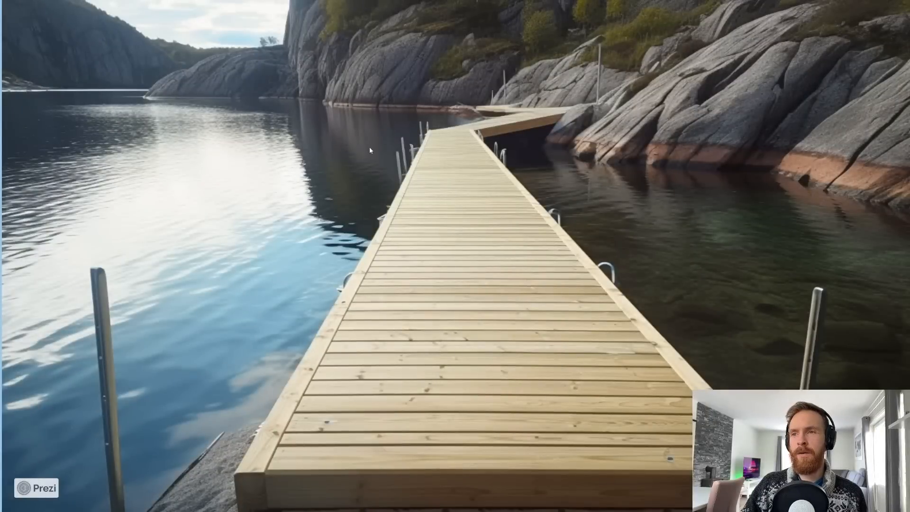
pyautogui.moveTo(311, 166)
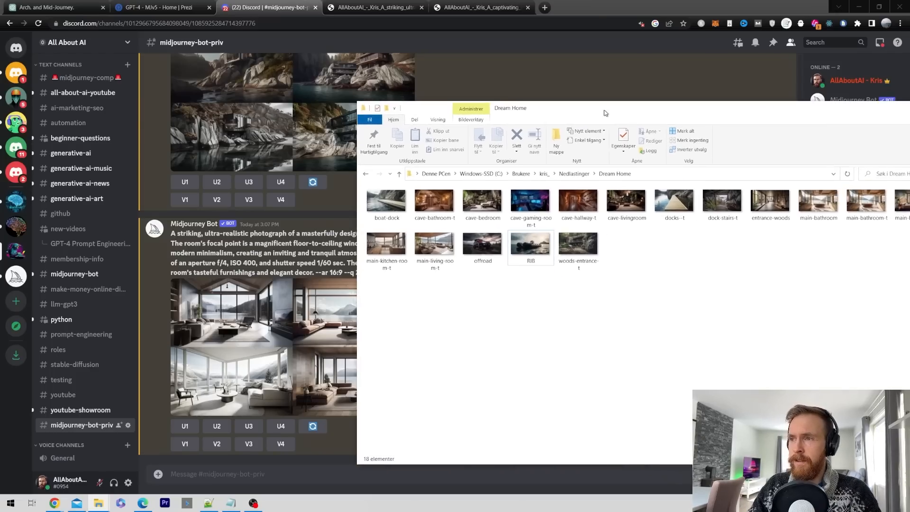
# Copy the uploaded RIB picture link into a prompt titled 'RIB Boat on the Dock'
pyautogui.click(530, 244)
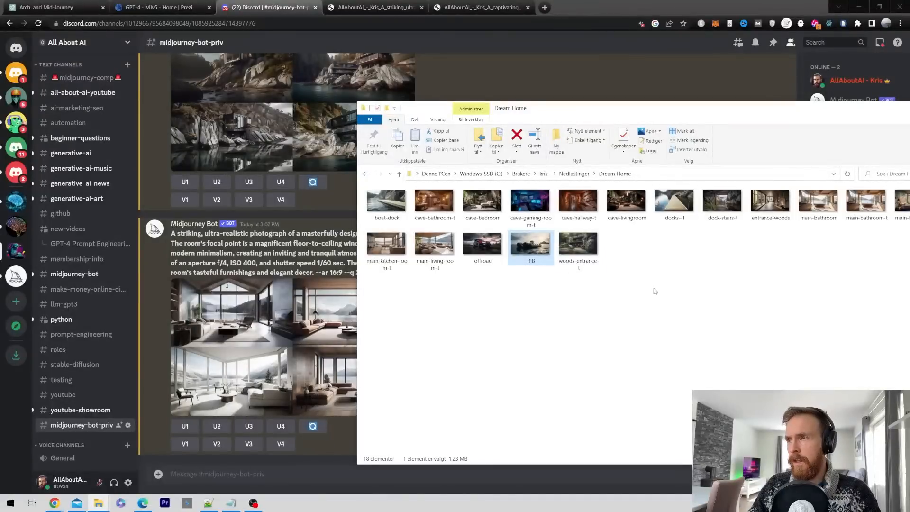
pyautogui.click(674, 202)
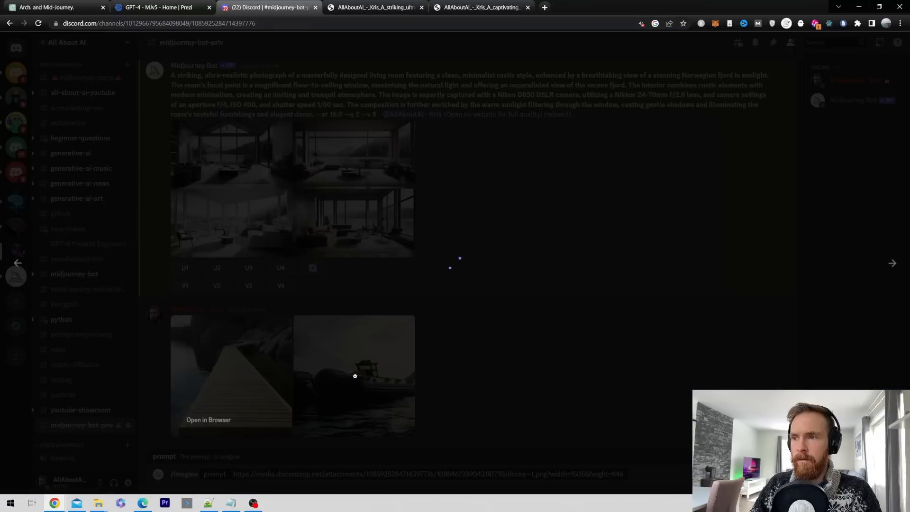
pyautogui.rightClick(354, 375)
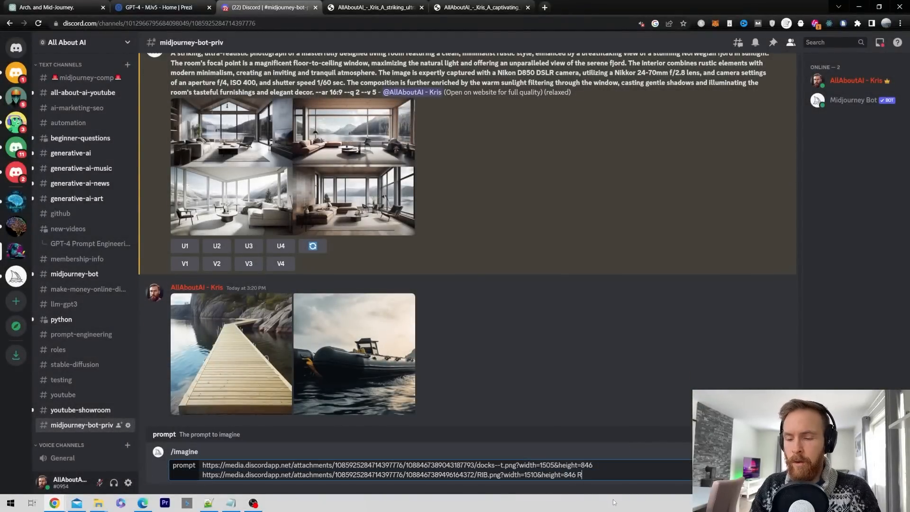
pyautogui.write('RIB Boar on th')
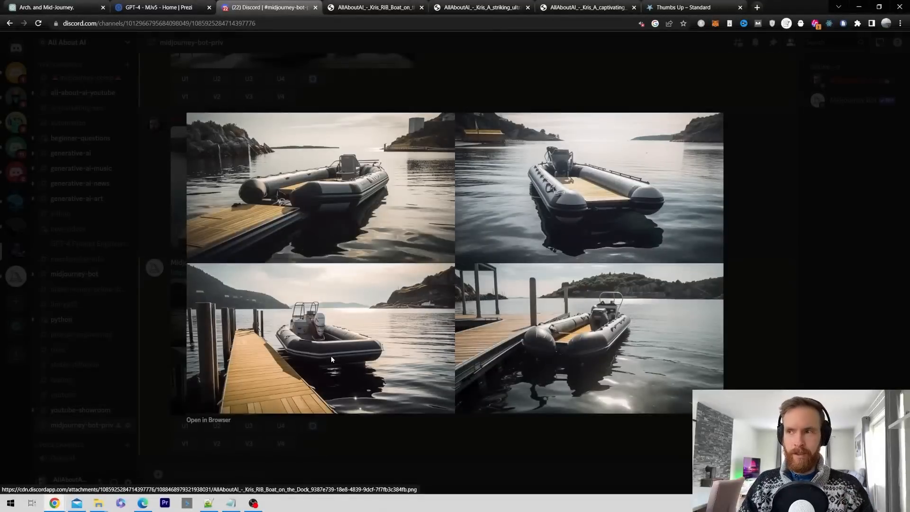
# Scroll through the full-size RIB boat grid in the browser, then return to Discord
pyautogui.click(208, 419)
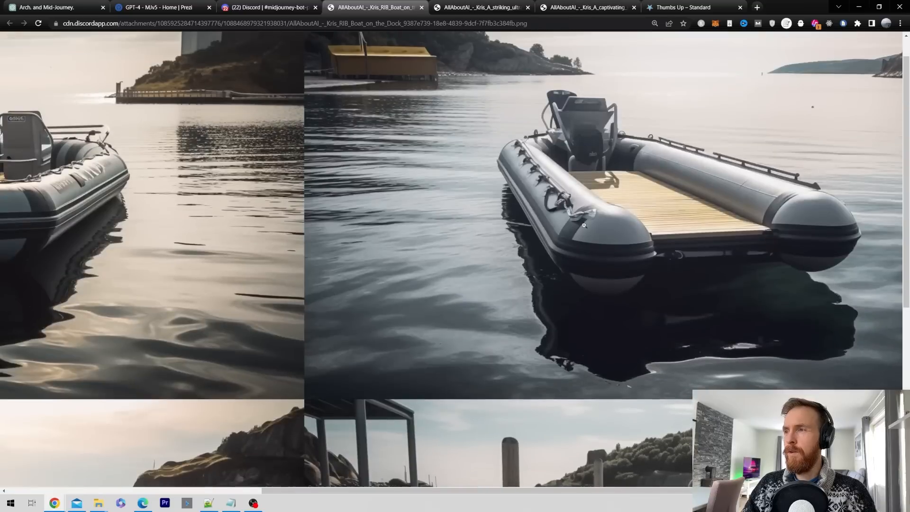
pyautogui.moveTo(487, 230)
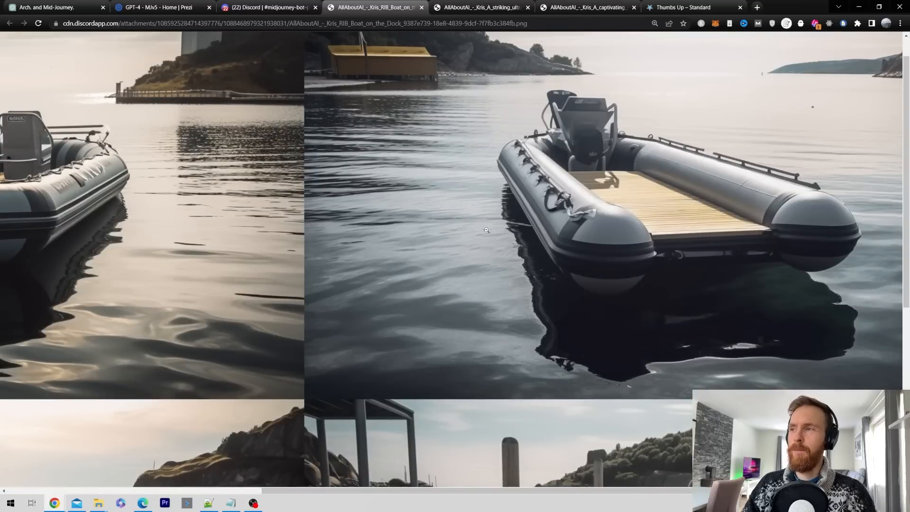
pyautogui.scroll(-3)
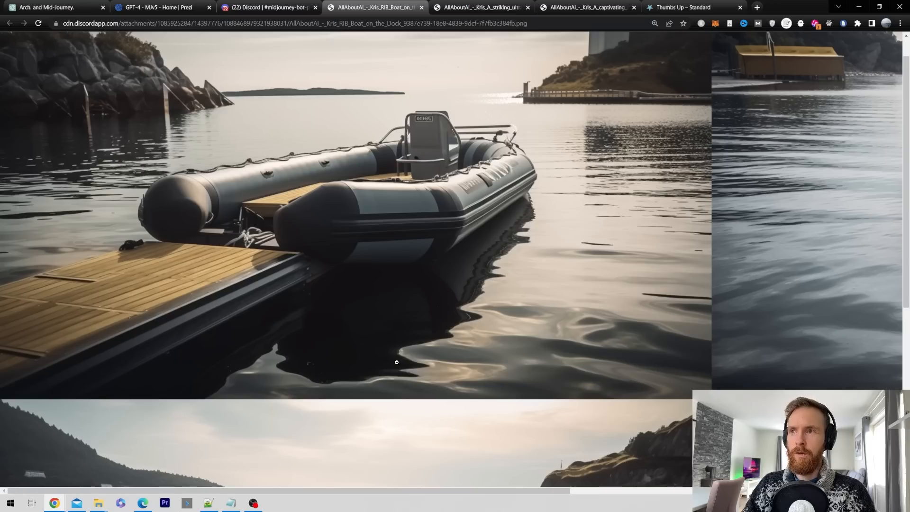
pyautogui.scroll(-3)
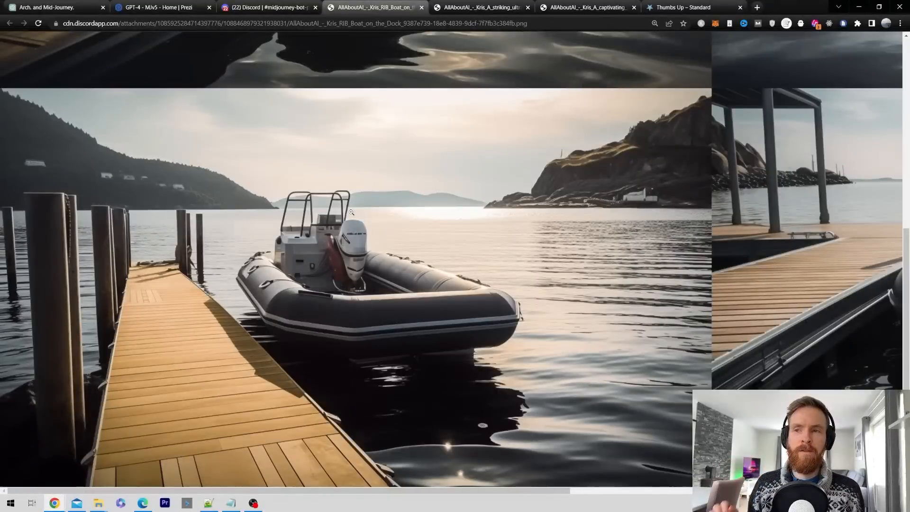
pyautogui.click(267, 7)
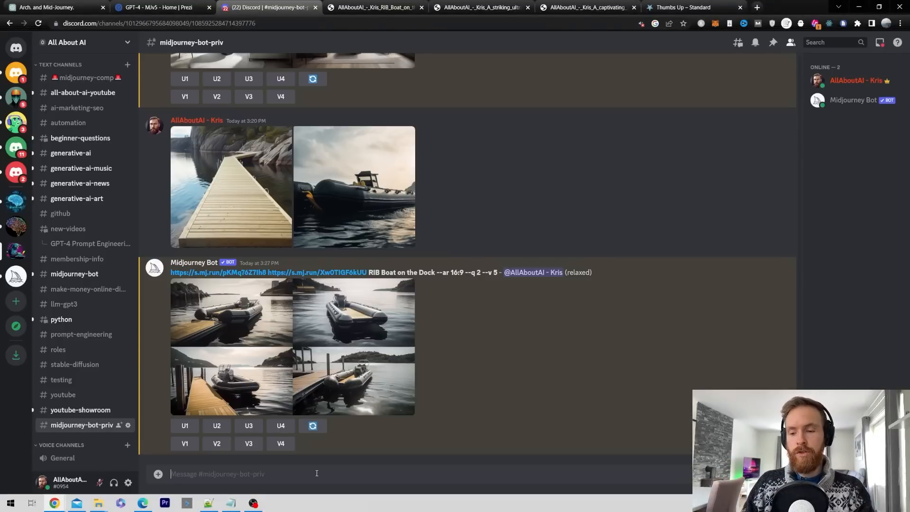
# Start a /blend and attach woods-entrance-t.png from the Dream Home folder
pyautogui.write('/')
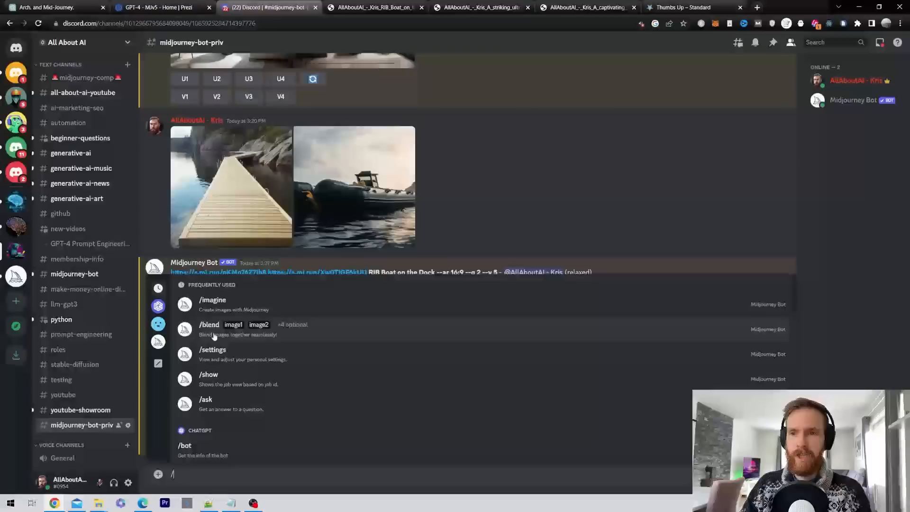
pyautogui.click(209, 324)
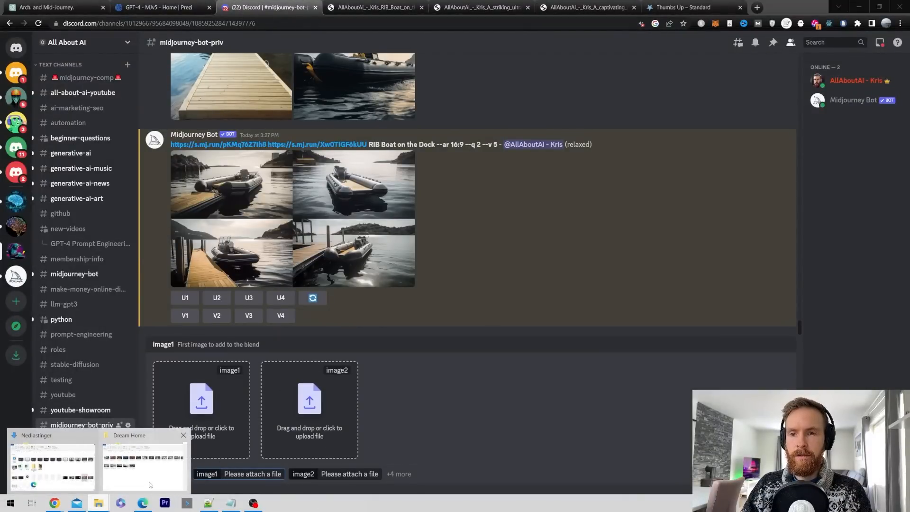
pyautogui.click(144, 465)
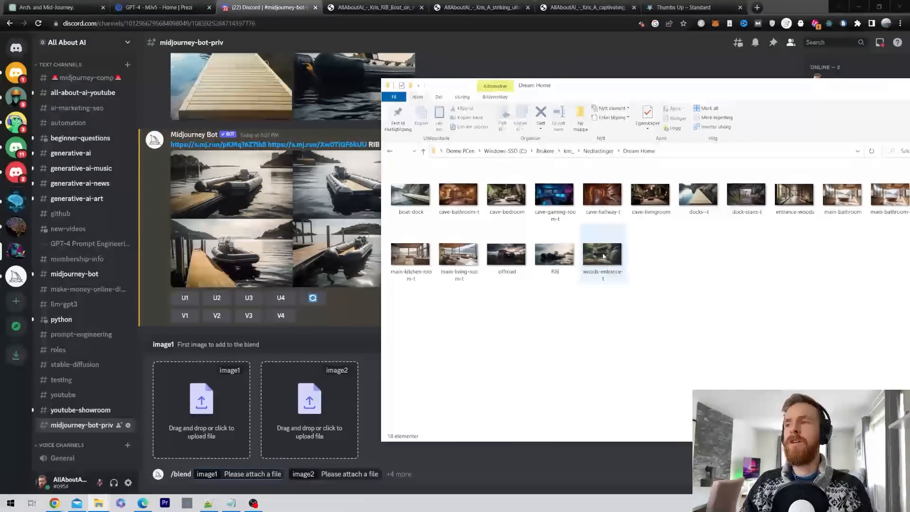
pyautogui.doubleClick(602, 254)
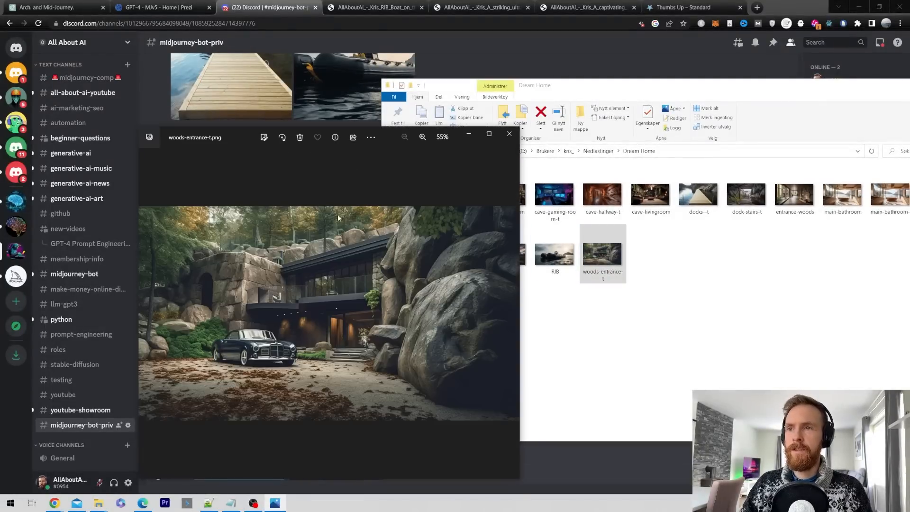
pyautogui.click(510, 134)
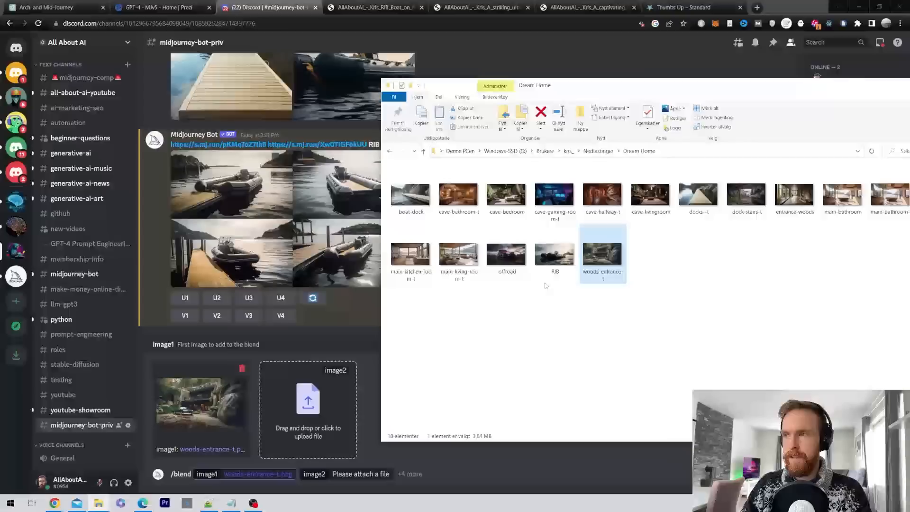
# Attach offroad.png and set the blend dimensions to Landscape
pyautogui.doubleClick(506, 252)
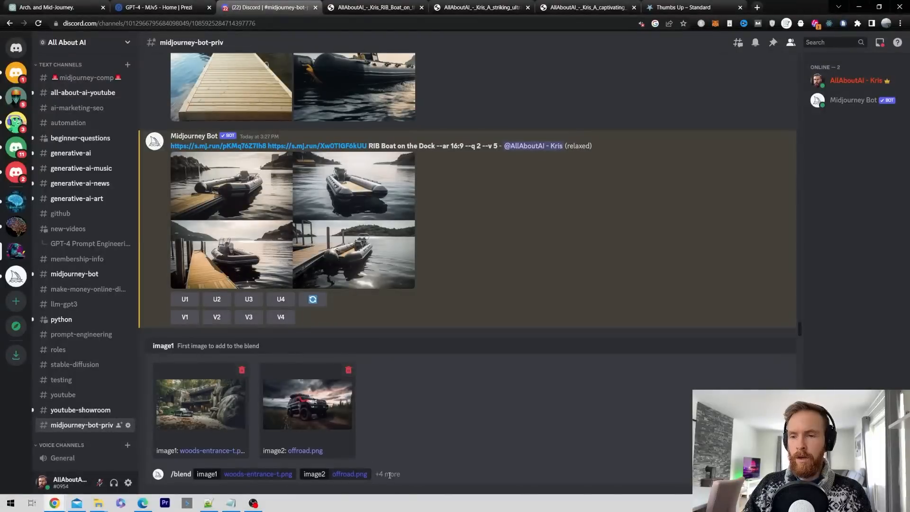
pyautogui.click(387, 473)
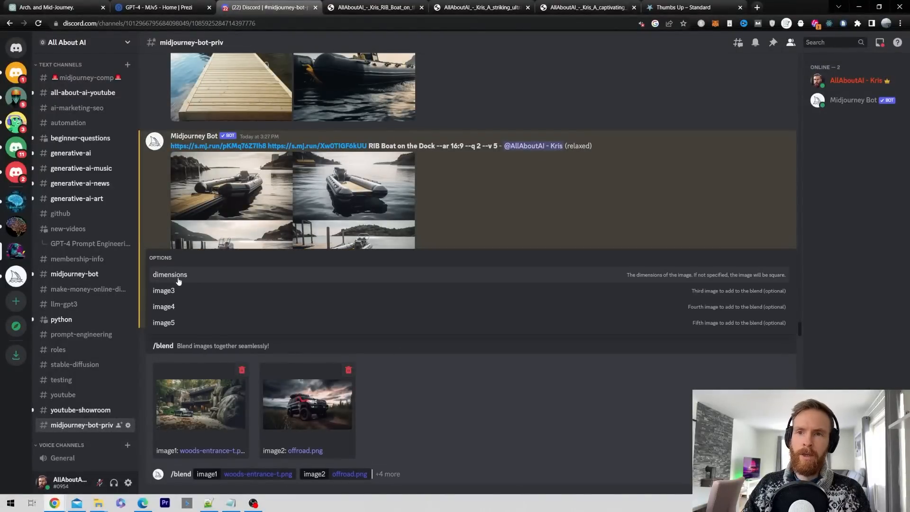
pyautogui.click(170, 274)
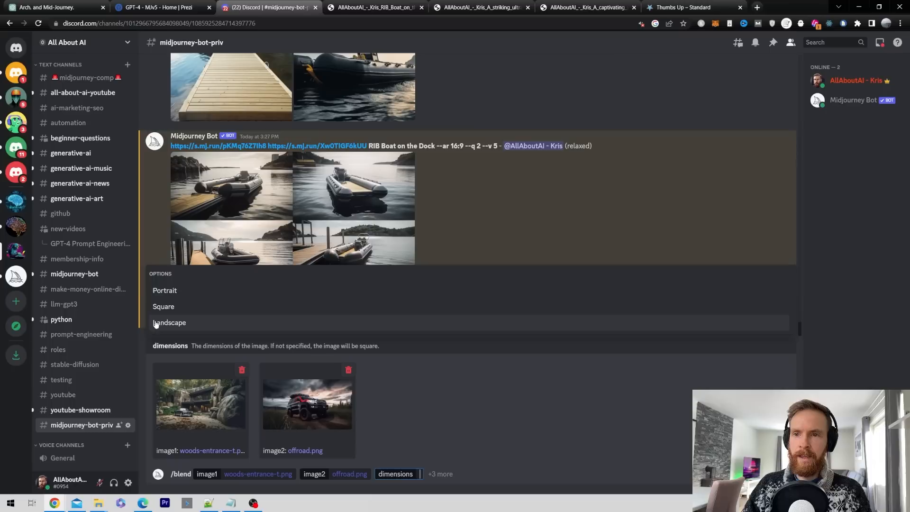
pyautogui.click(169, 322)
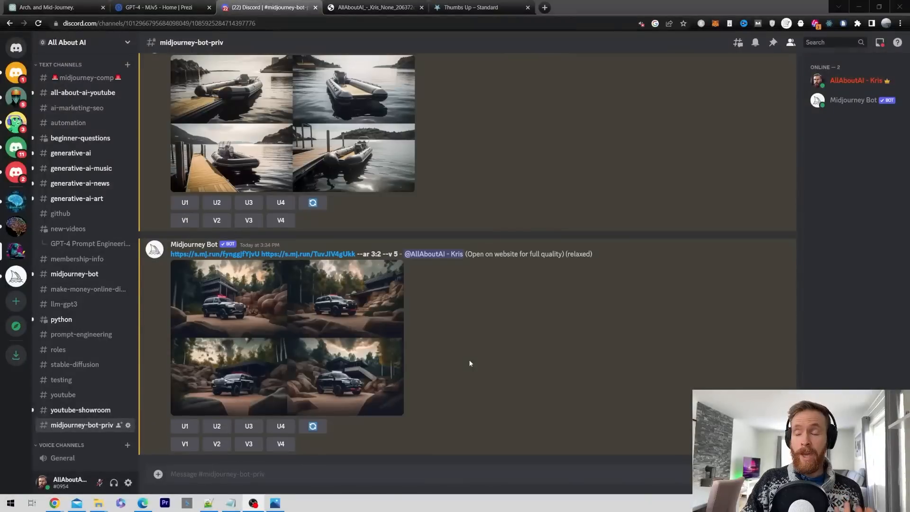
# Open the blended SUV grid full size and compare it with woods-entrance-t.png
pyautogui.click(287, 337)
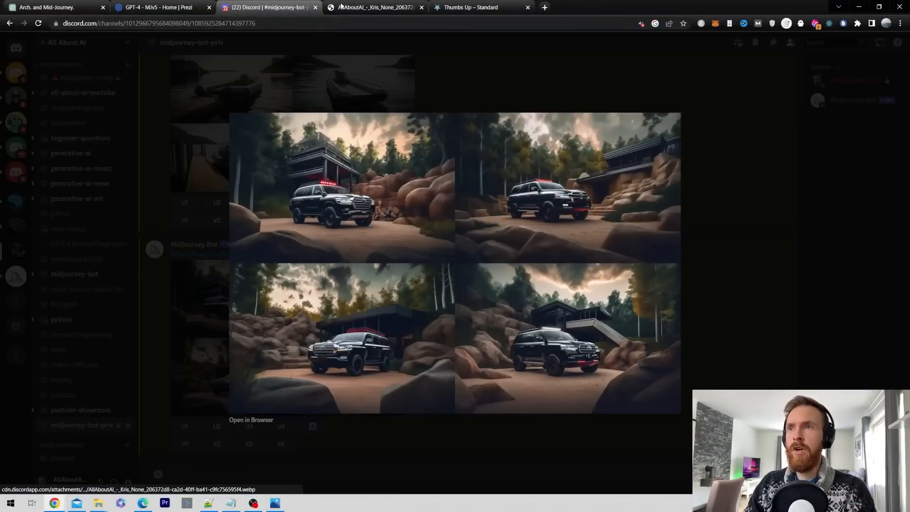
pyautogui.click(251, 419)
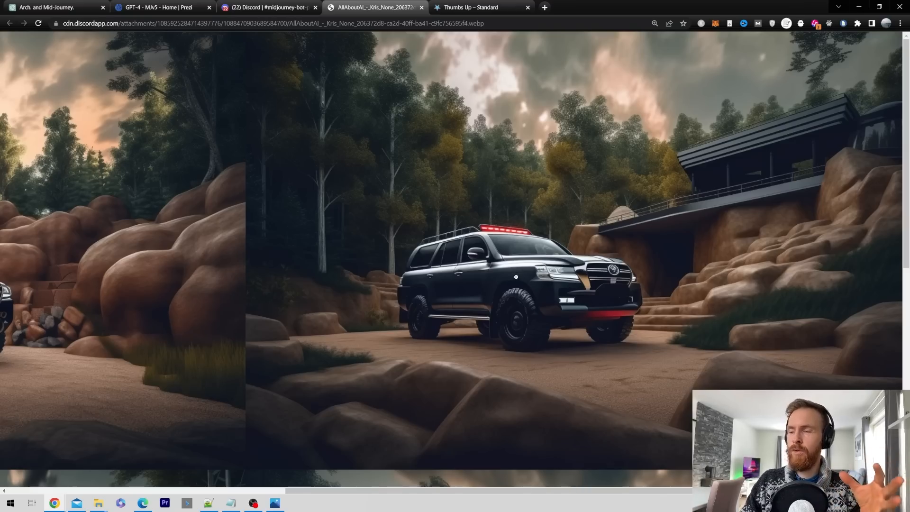
pyautogui.scroll(-3)
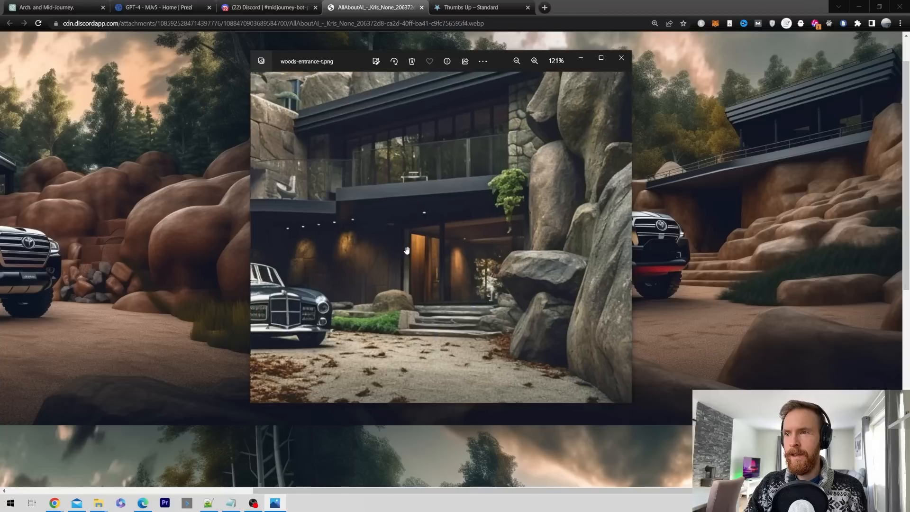
pyautogui.click(517, 60)
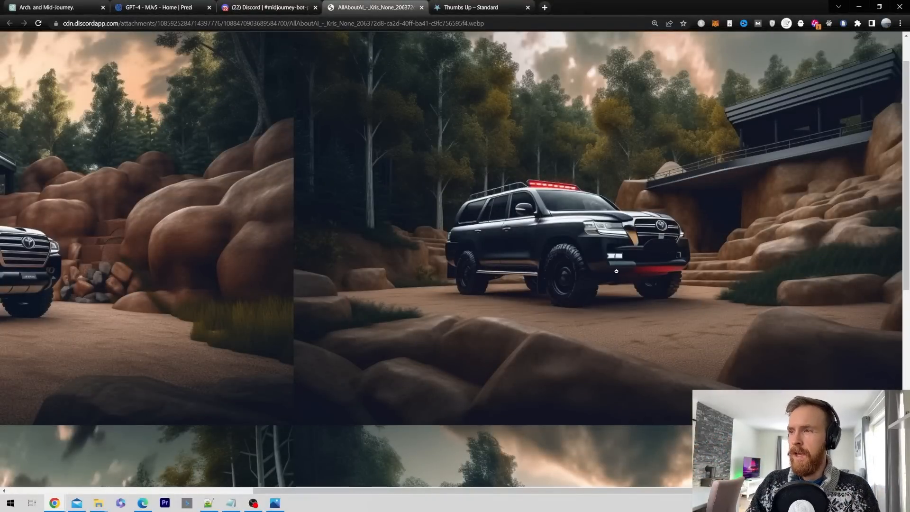
pyautogui.scroll(-3)
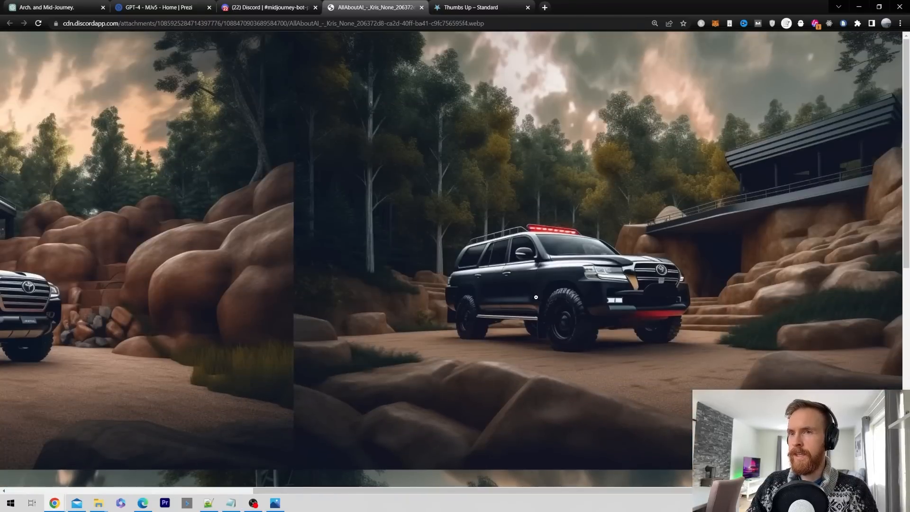
pyautogui.moveTo(692, 186)
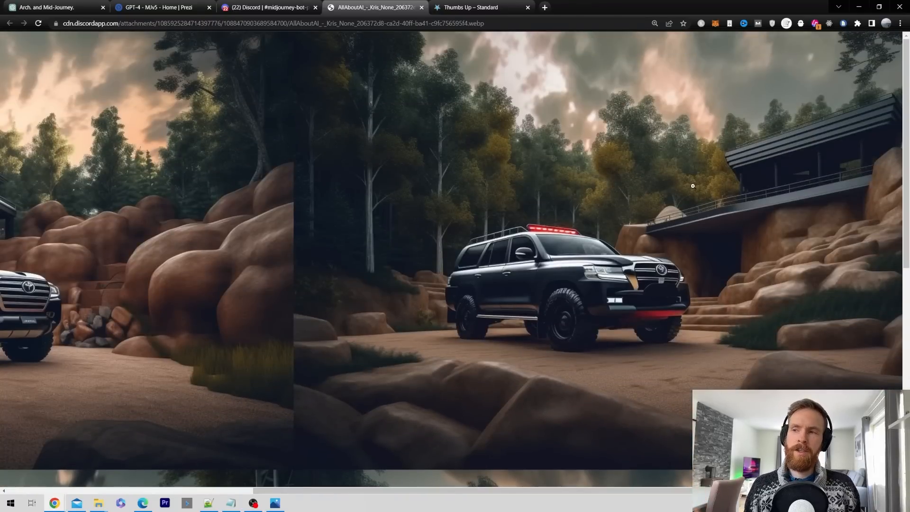